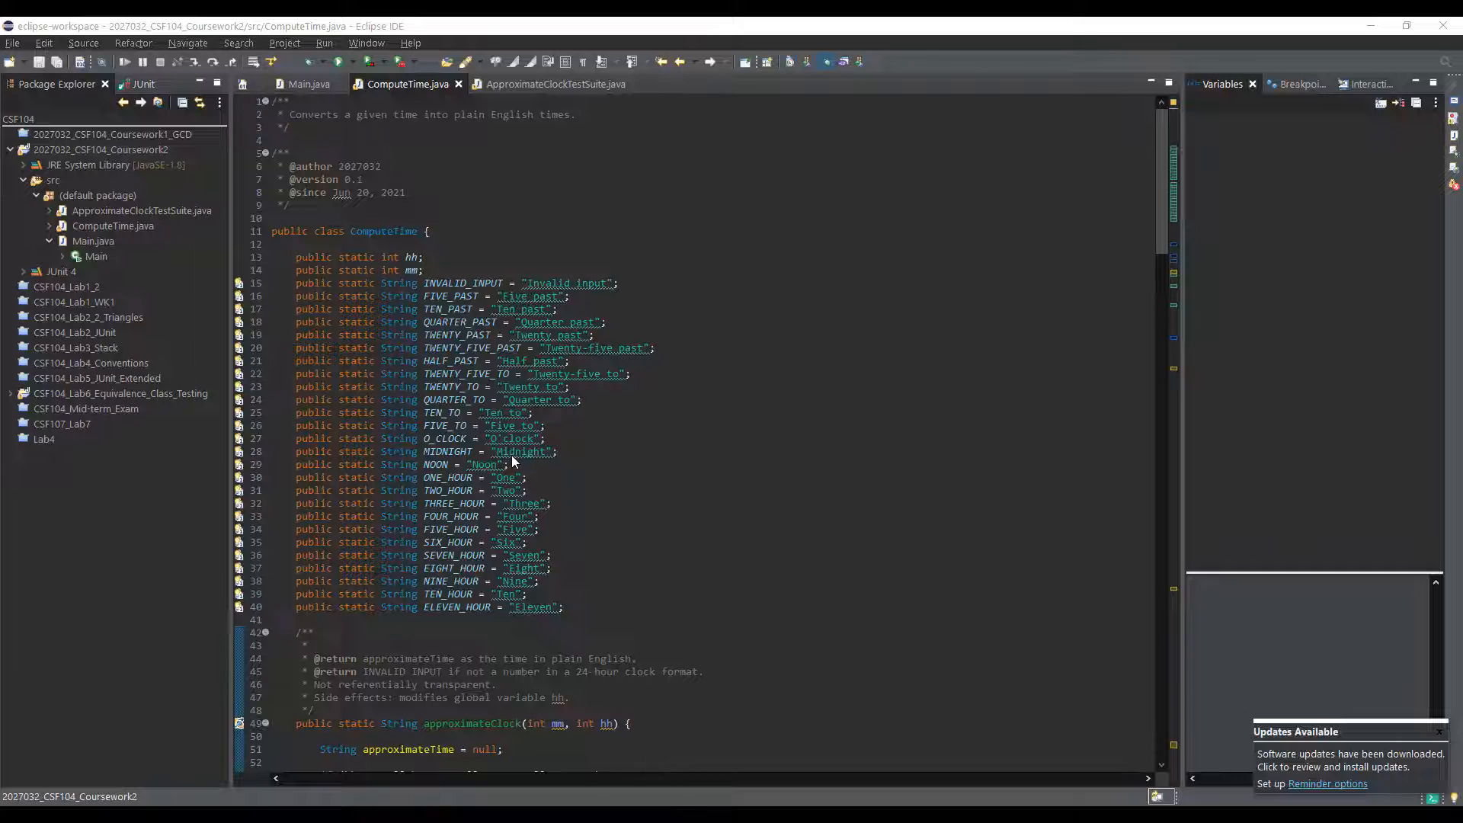
mouse_move(221, 602)
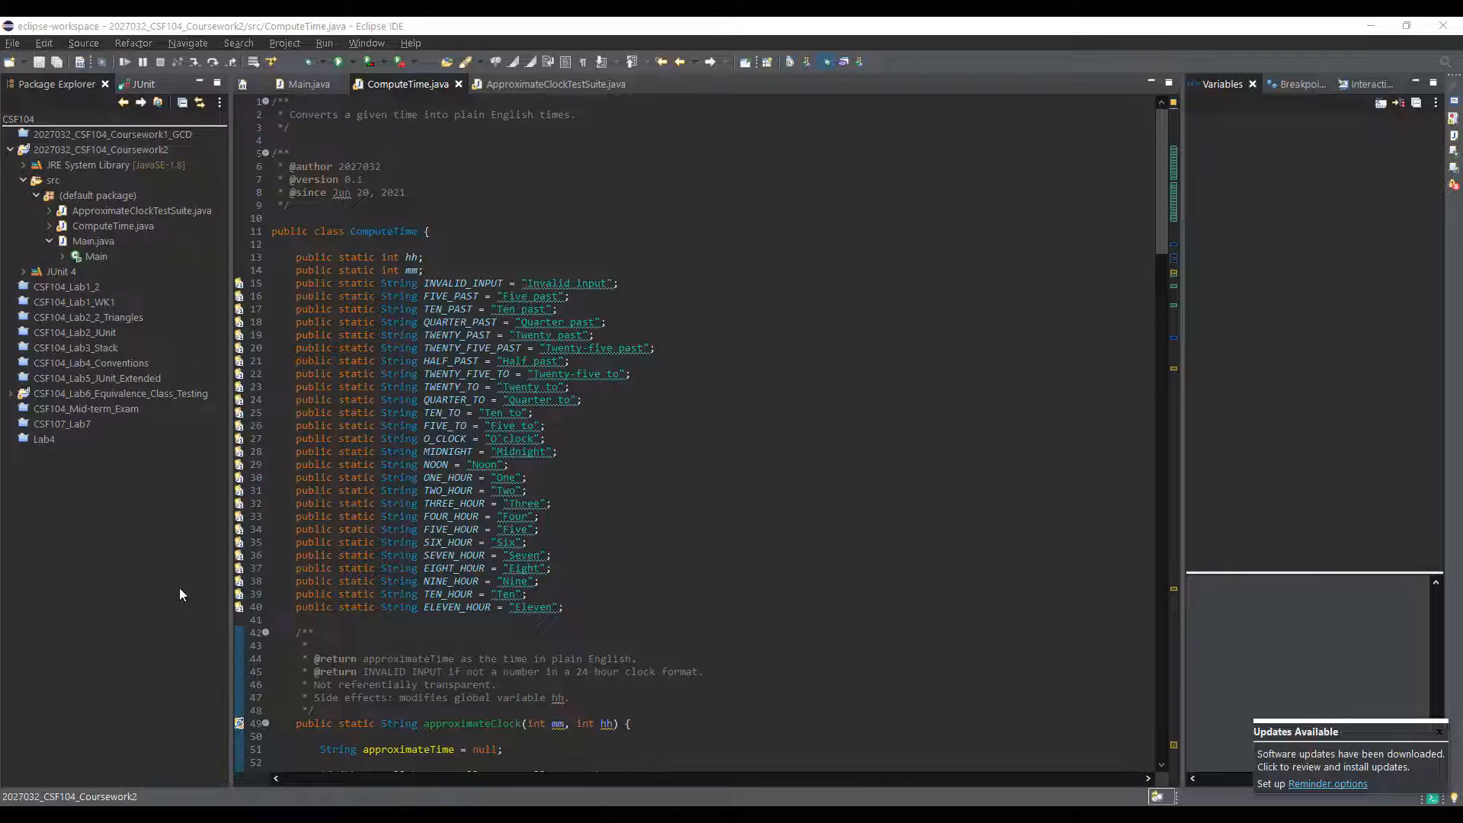
Reach Install New Software via Quick Access search for 'ins'.
click(102, 149)
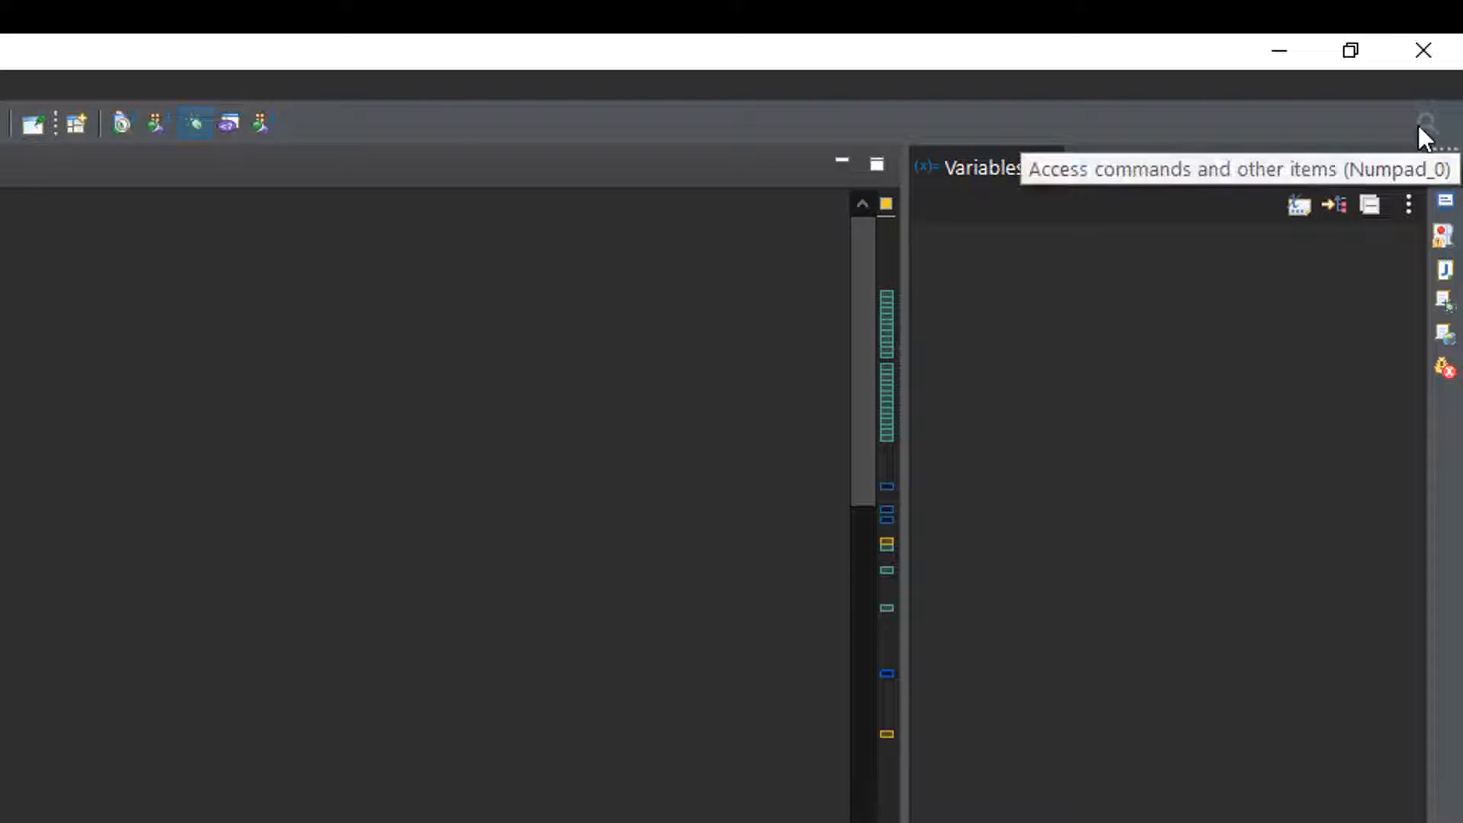
click(1423, 122)
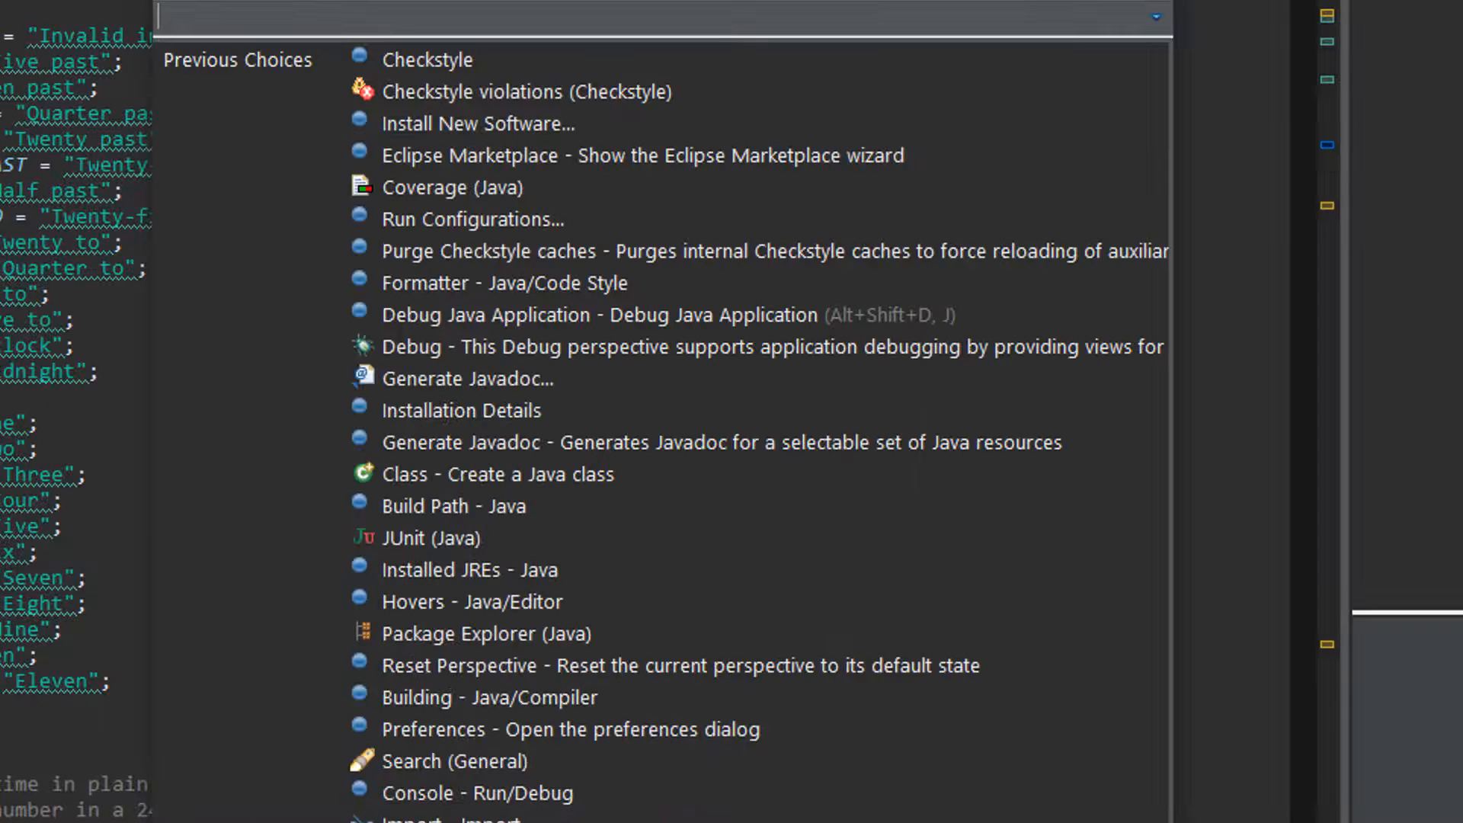
text(insta)
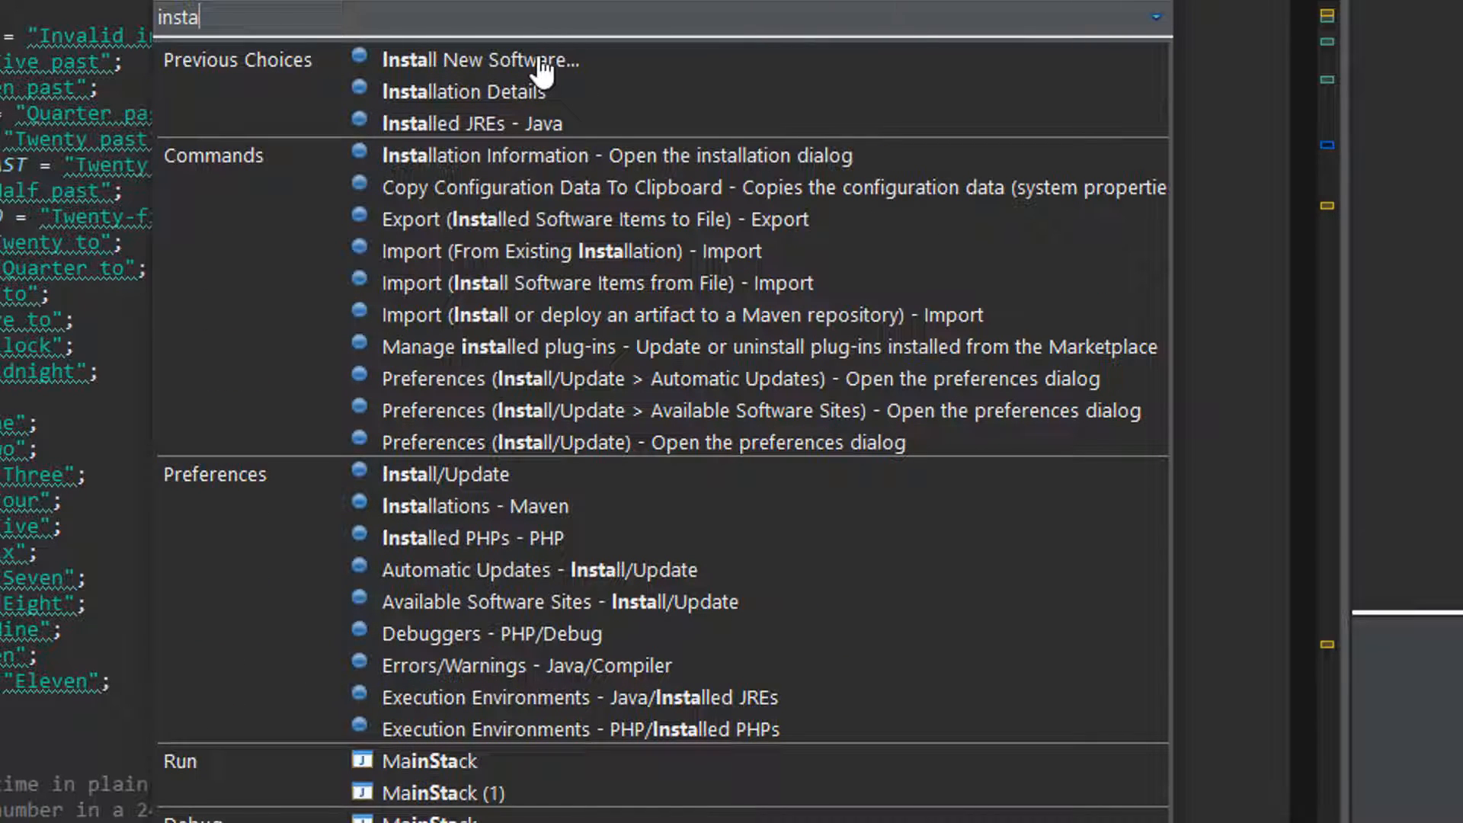
click(474, 60)
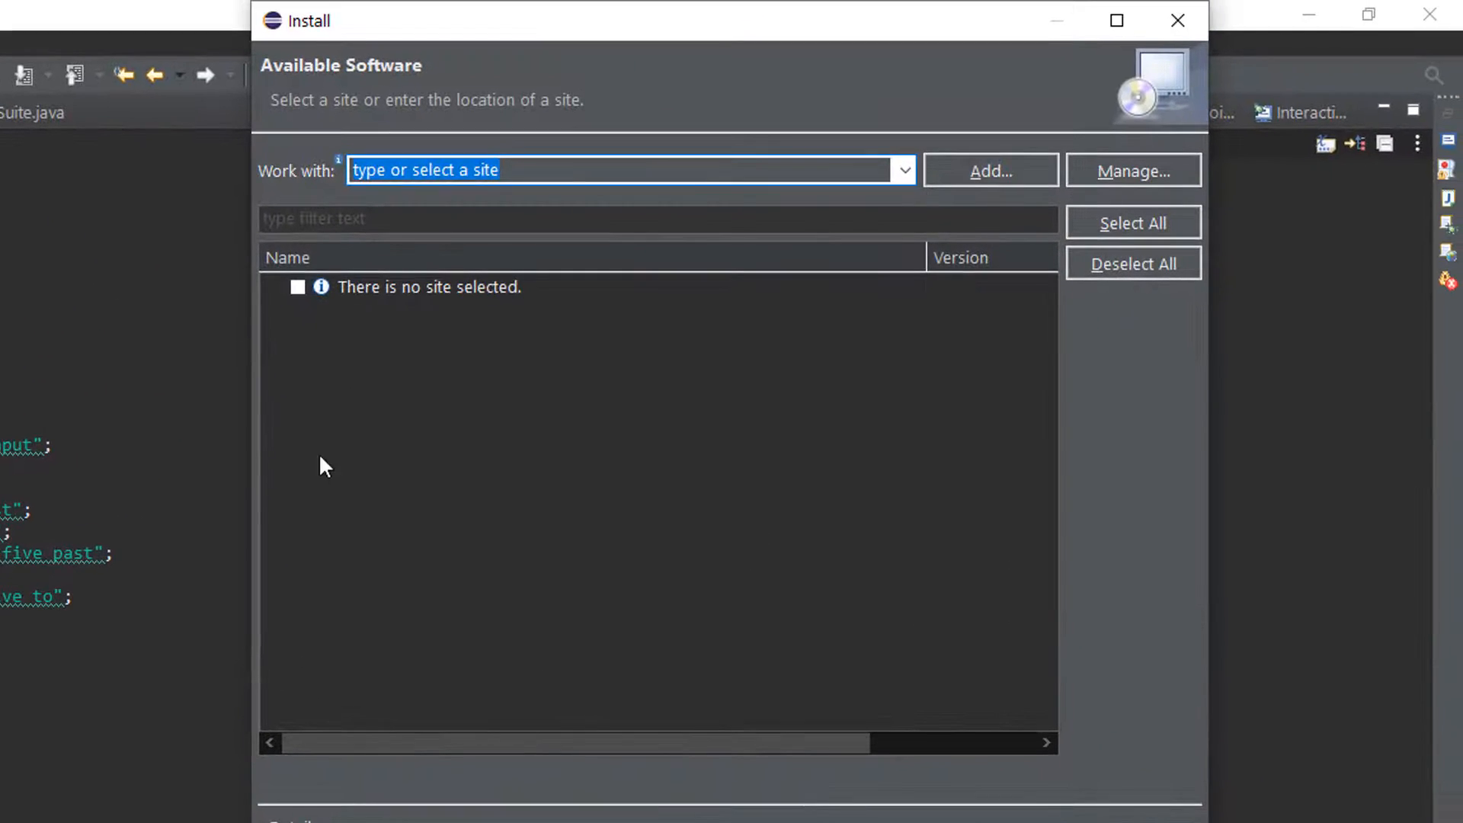
Target the Checkstyle Plug-in update site by filtering Work with for 'Che'.
text(Checkstyle)
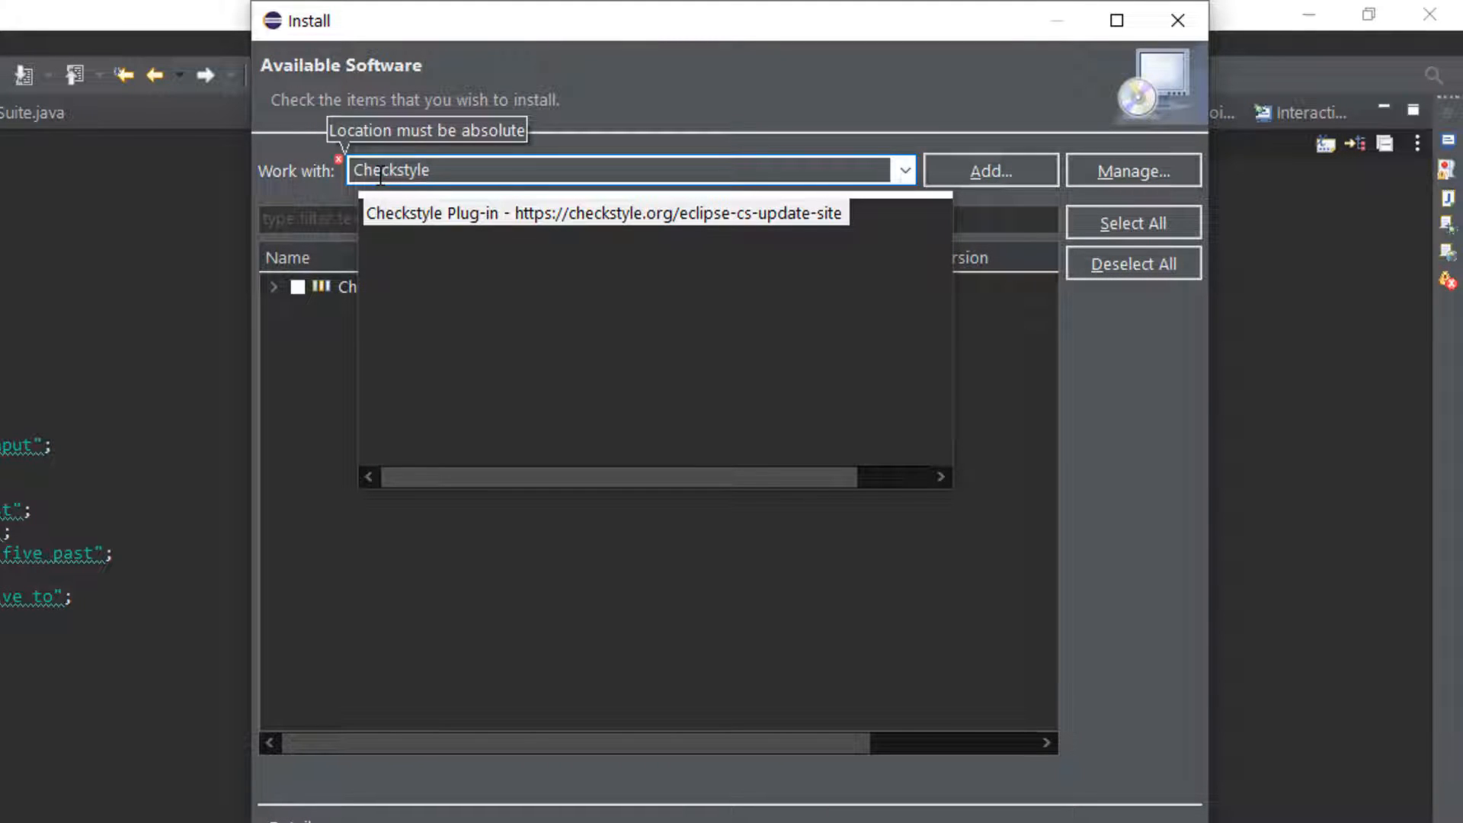
mouse_move(457, 226)
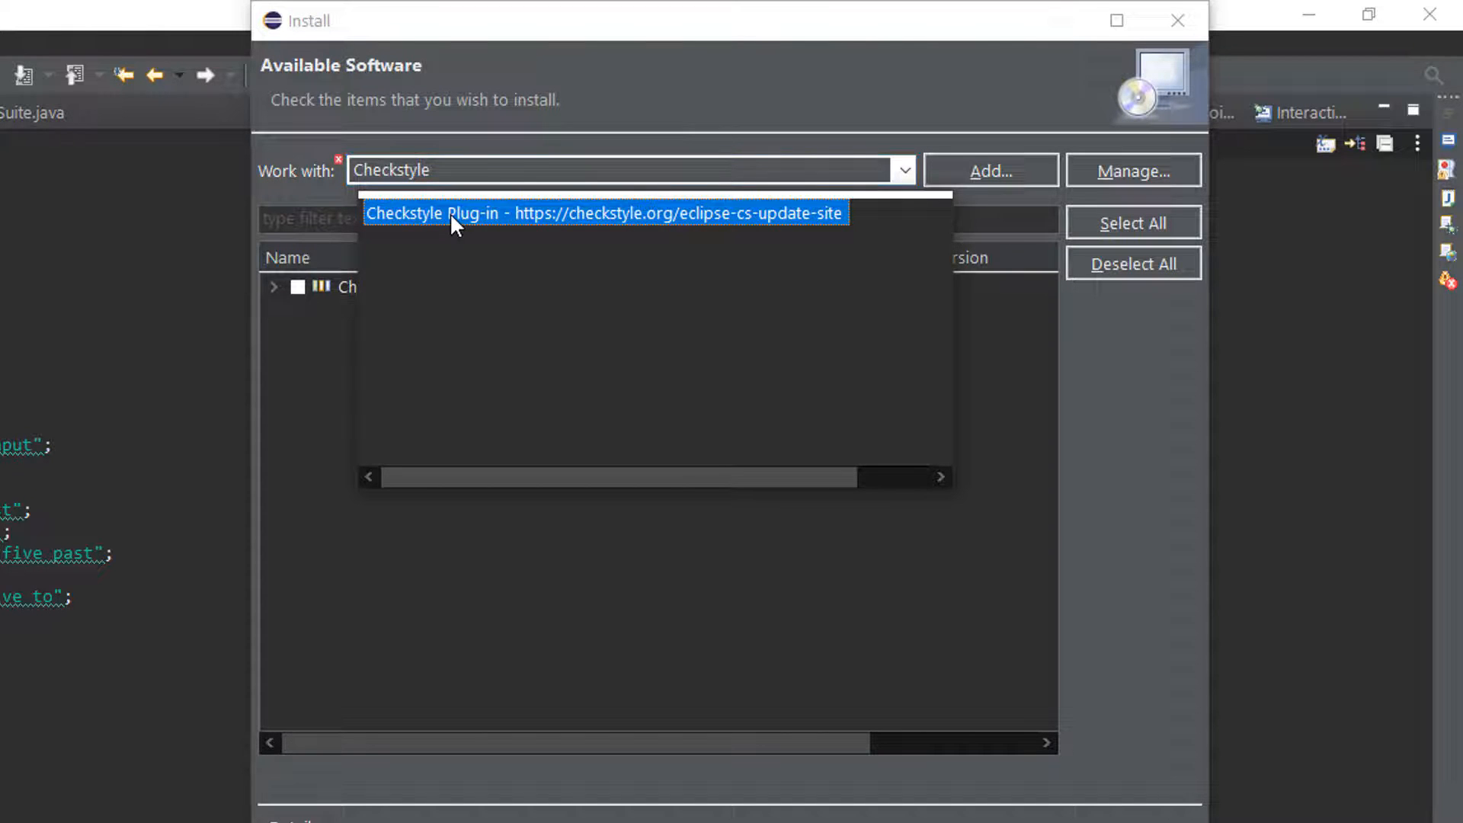
click(605, 214)
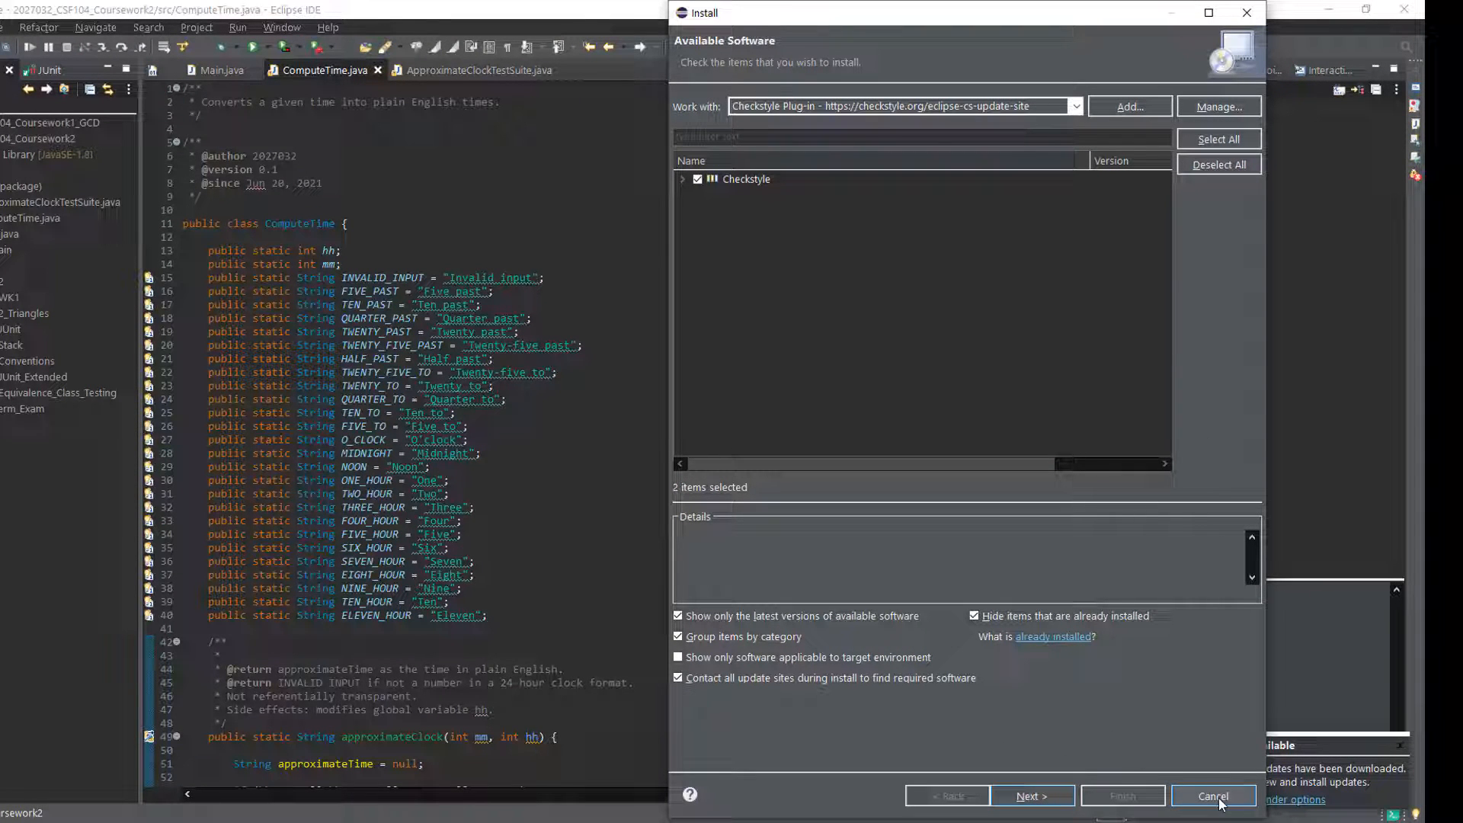
Cancel the installer and bring up the Coursework2 project's context actions for Properties.
click(1213, 795)
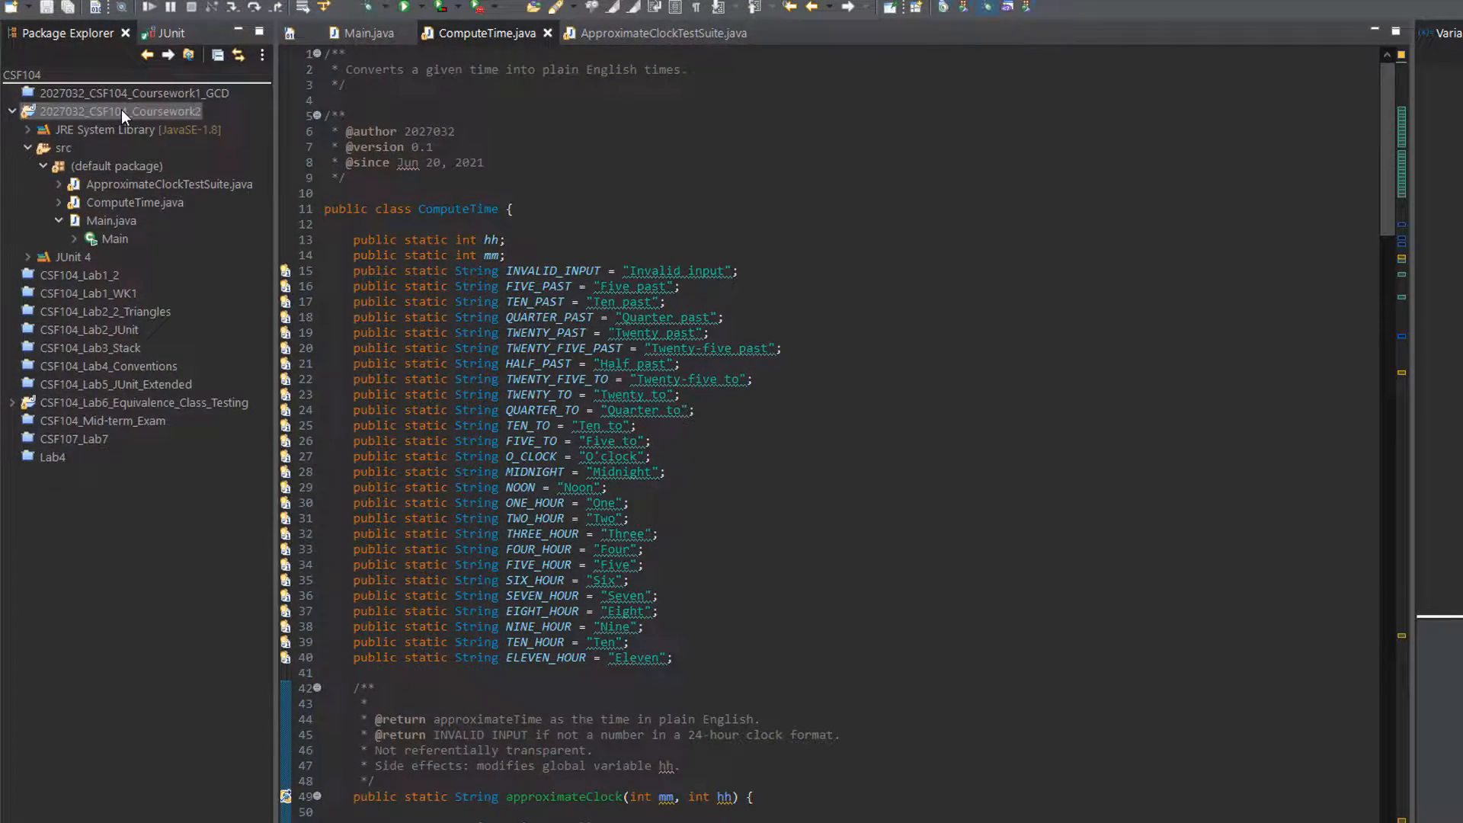
right_click(121, 112)
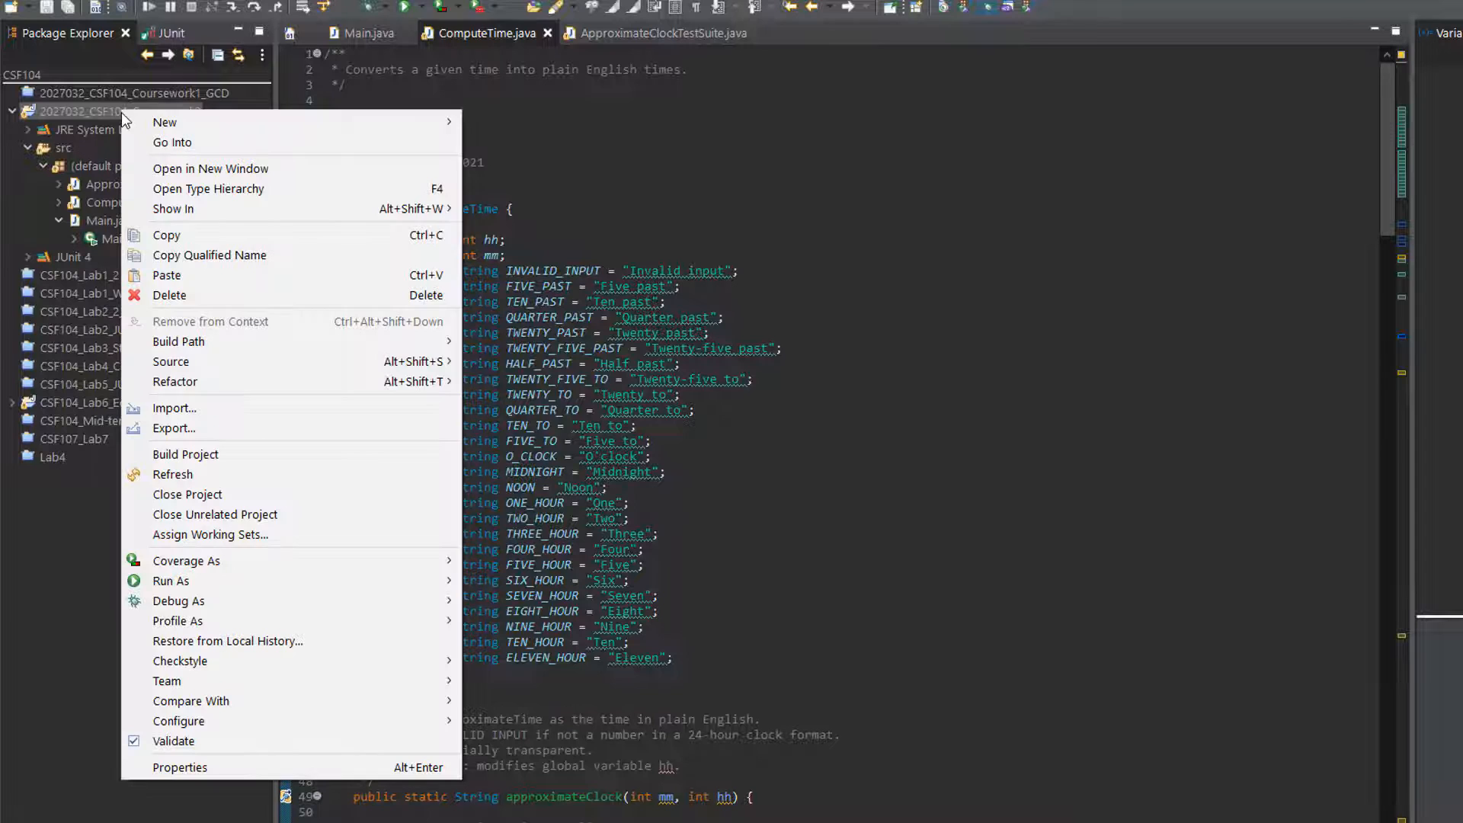
mouse_move(171, 361)
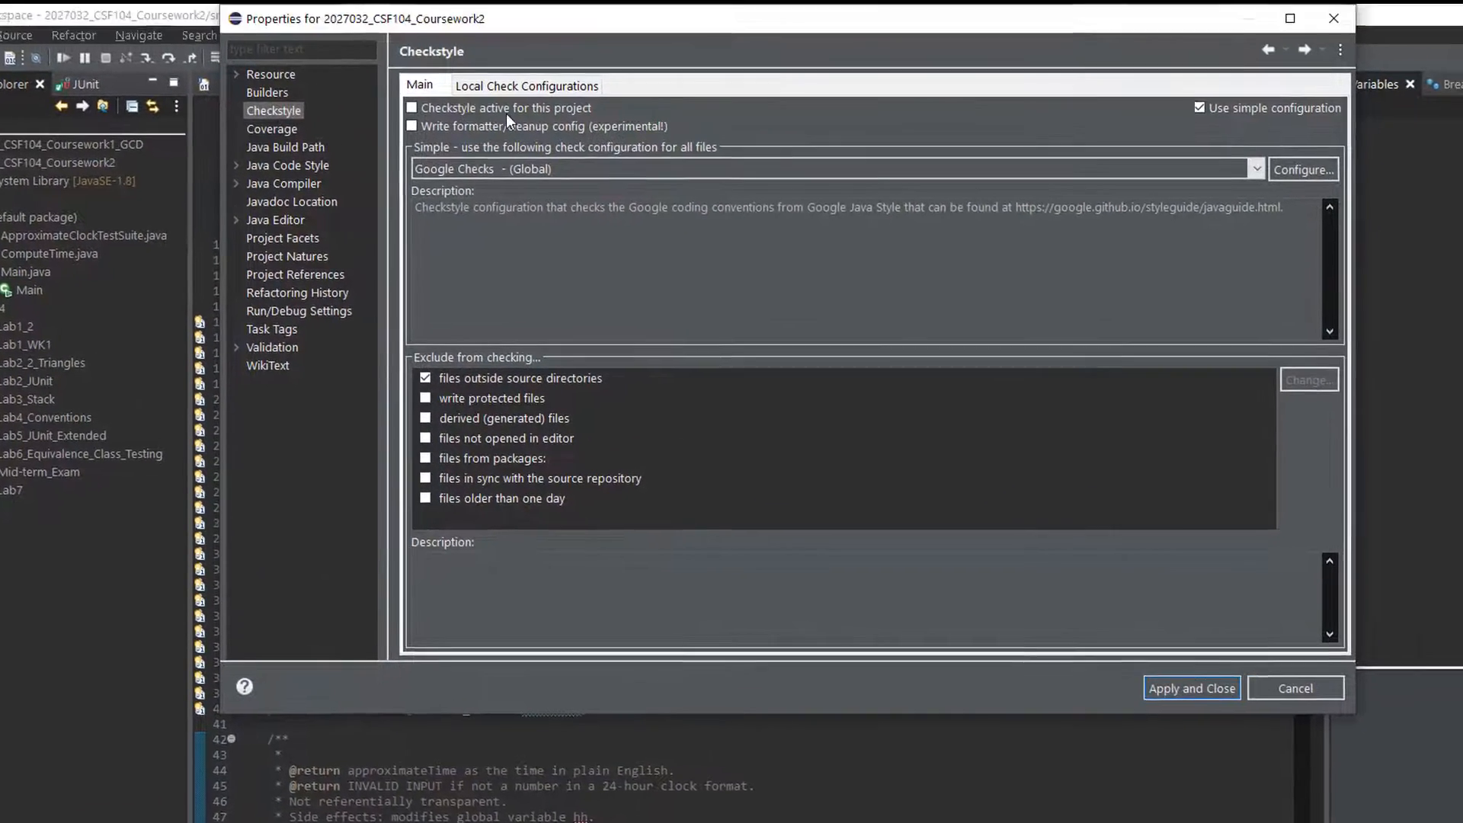
Make Checkstyle active for Coursework2 and show its Local Check Configurations list.
click(412, 107)
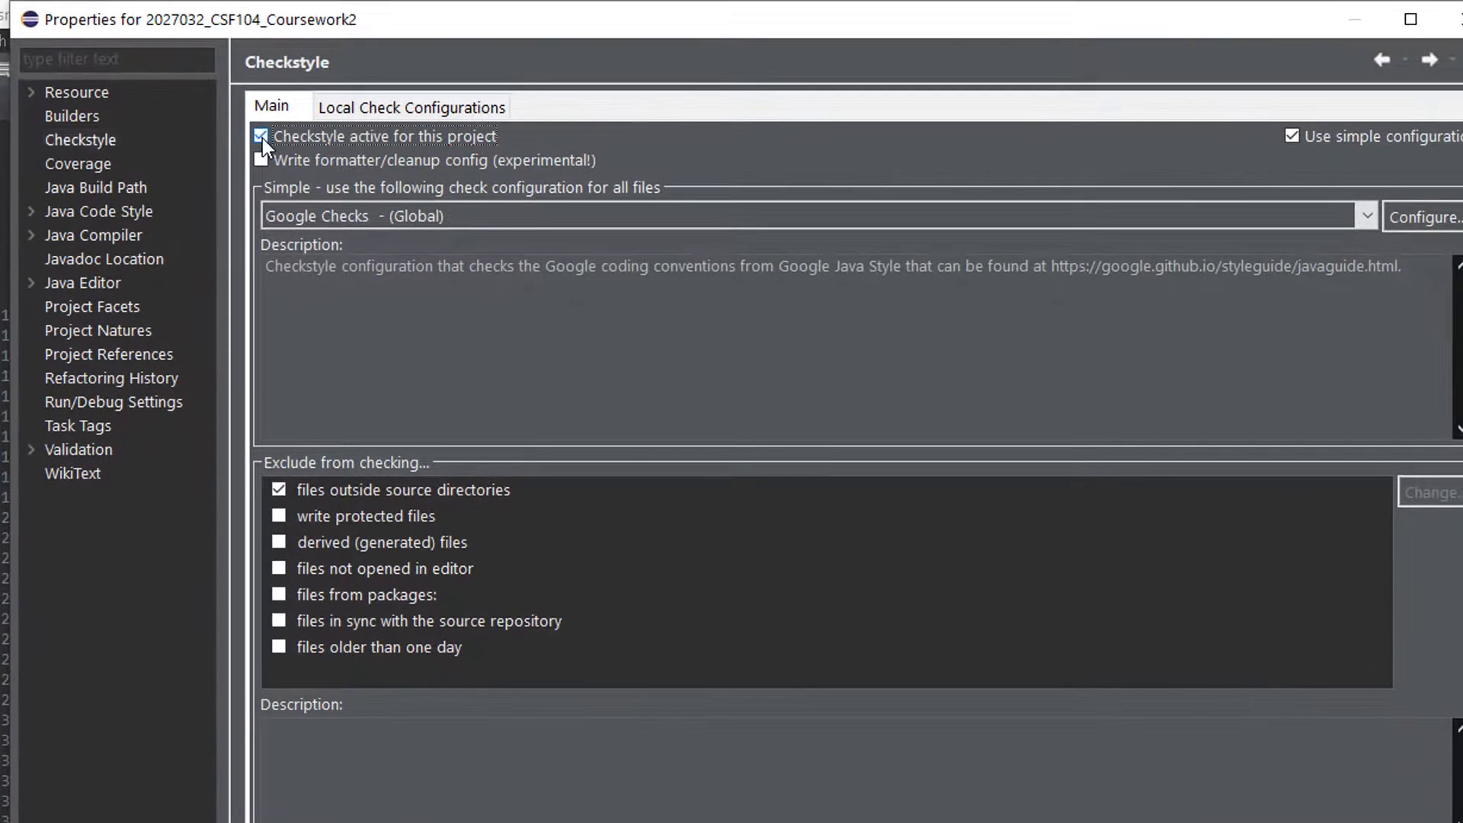
click(409, 105)
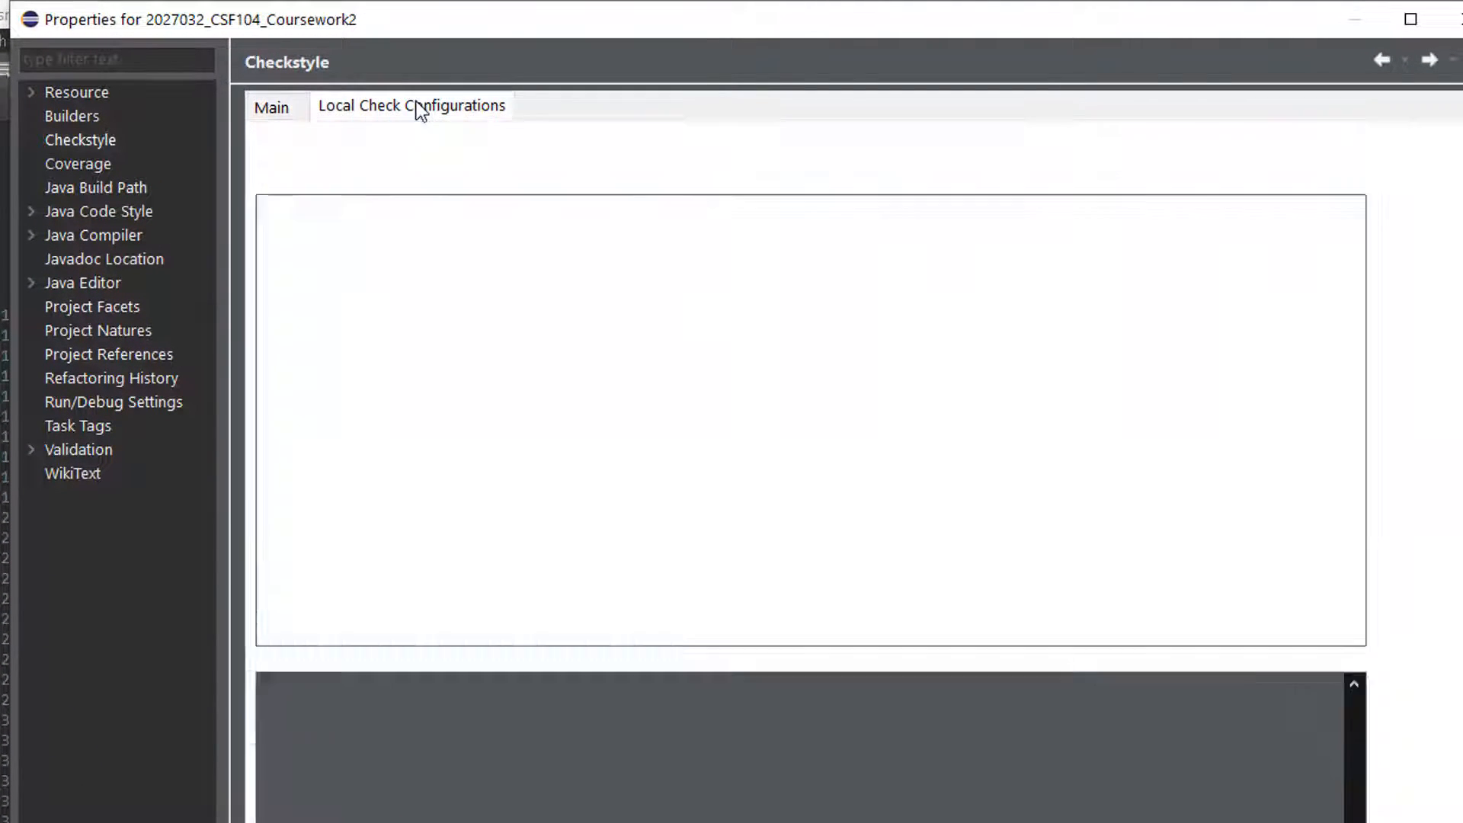
click(410, 105)
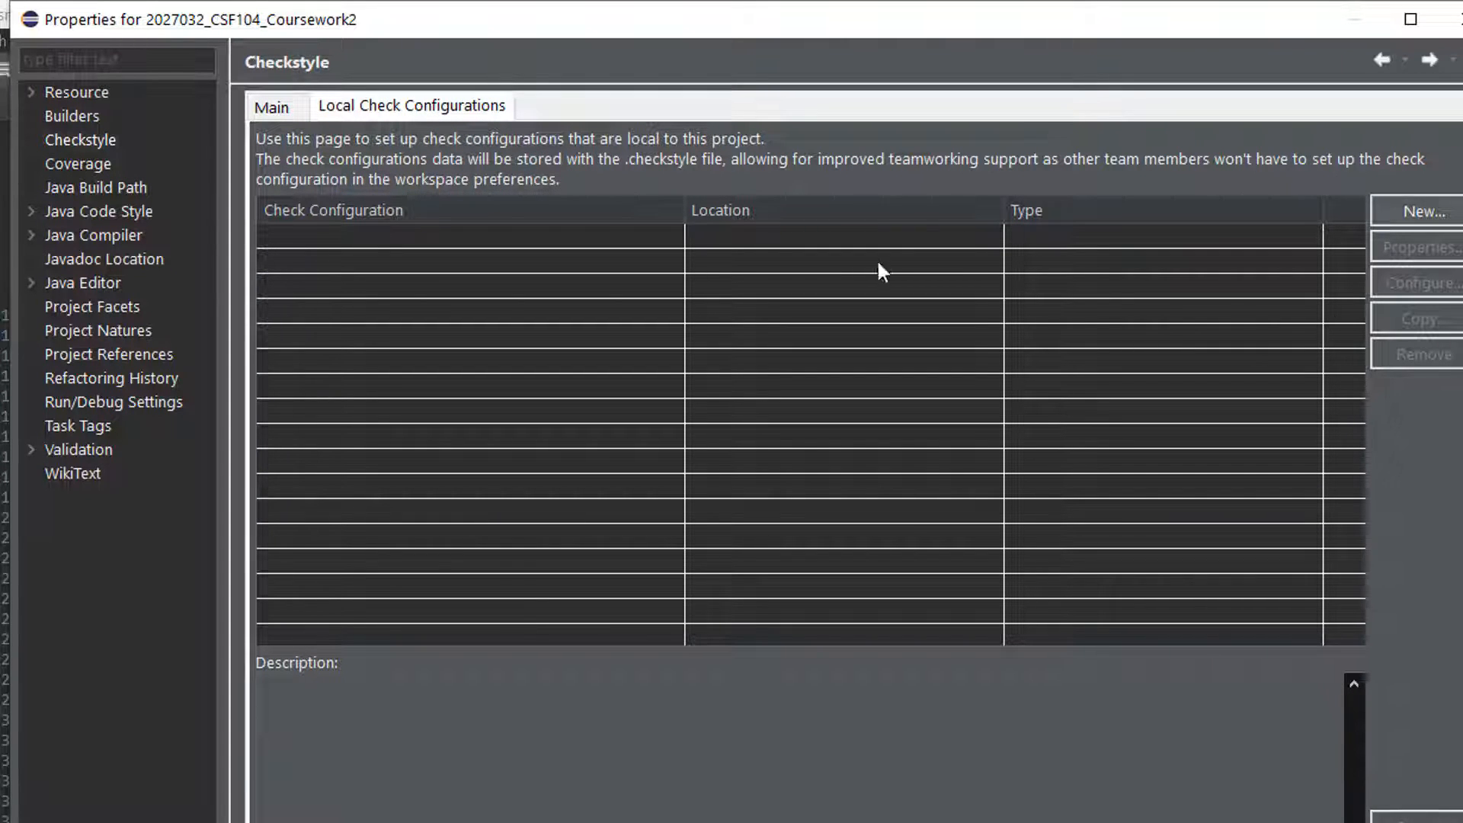
Create a new External Configuration File check configuration named MarkusChecks.
click(1418, 211)
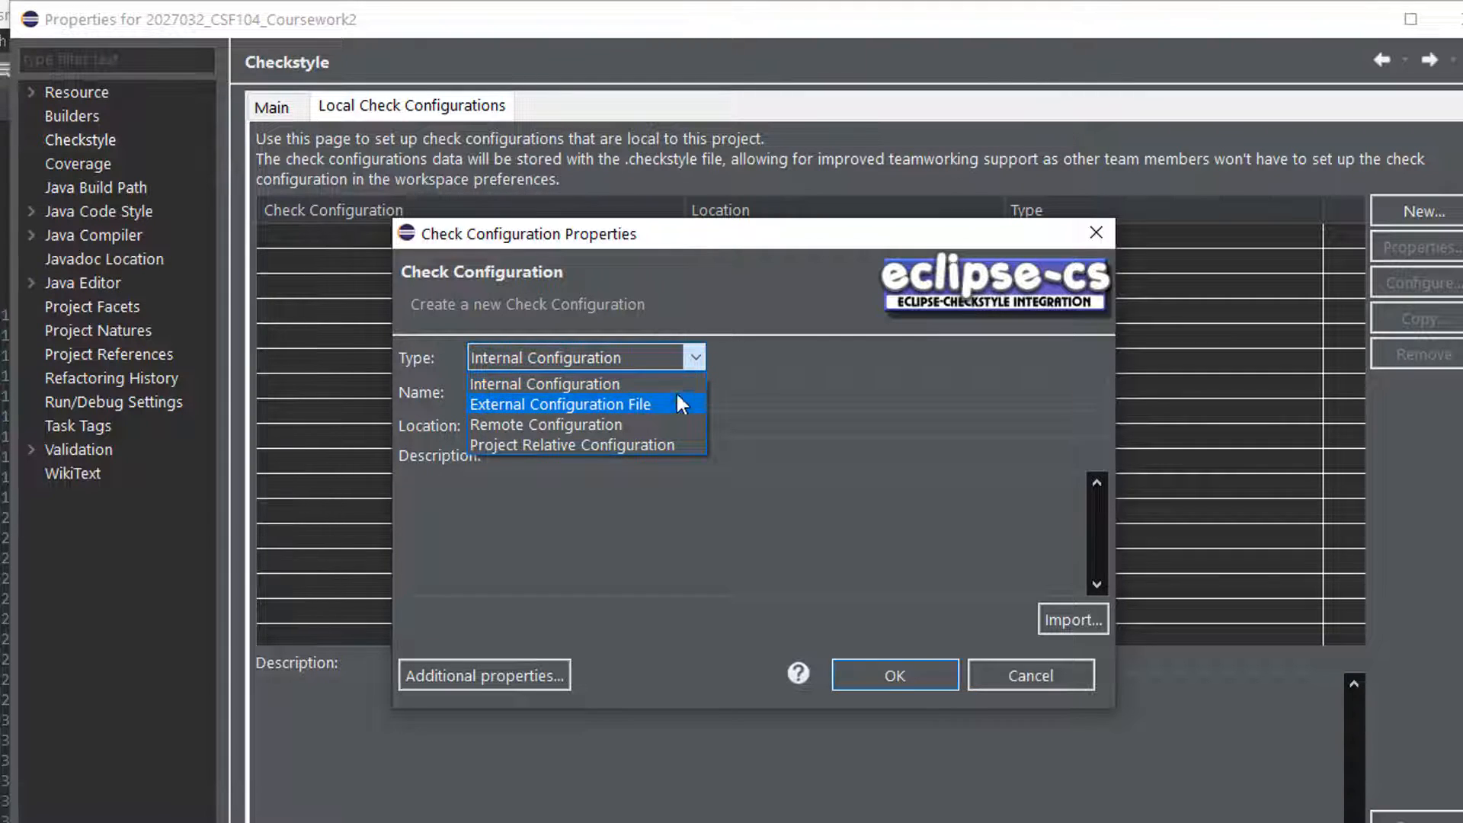
click(560, 403)
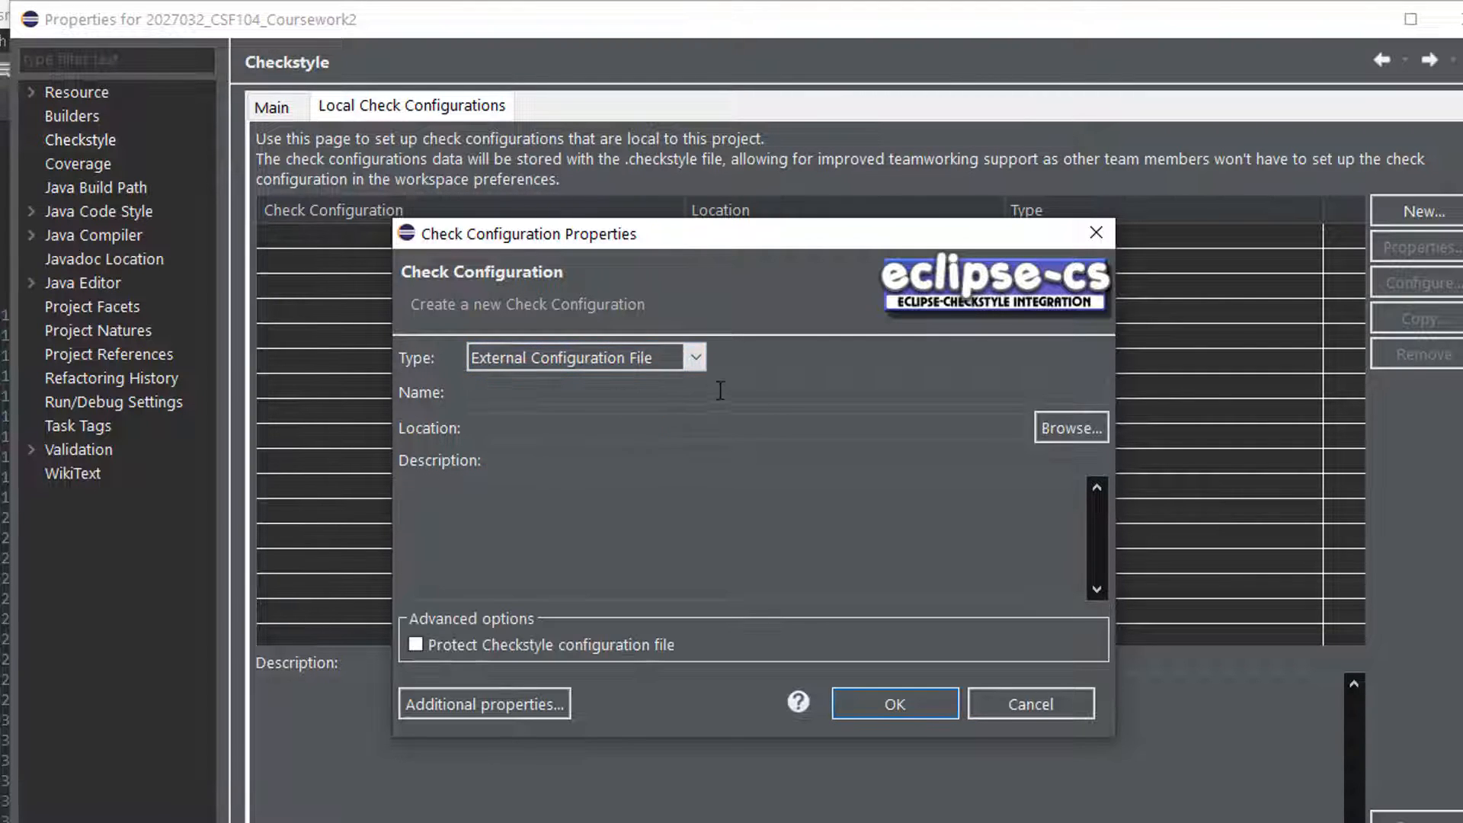
text(Marku)
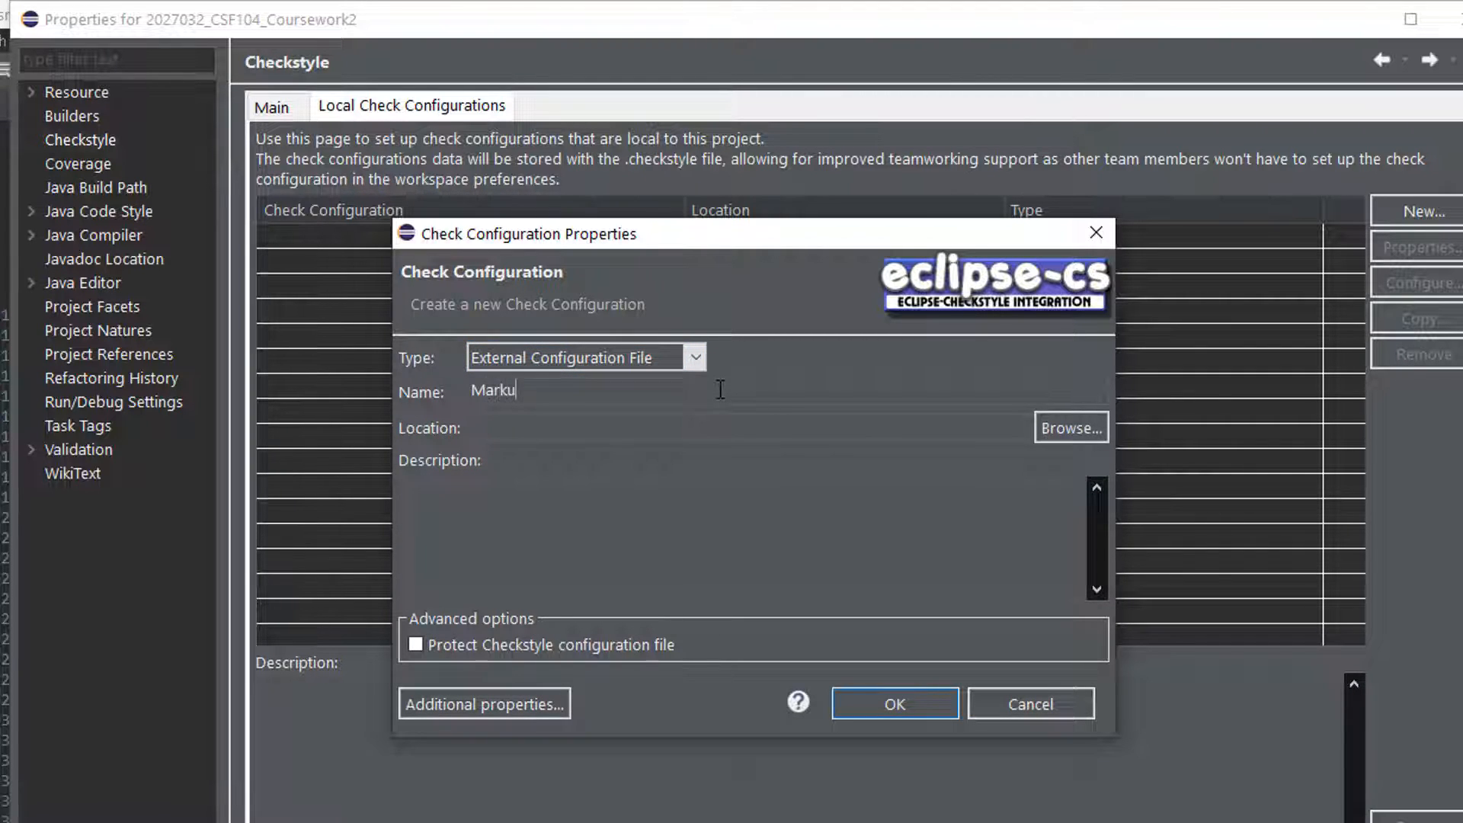
text(s)
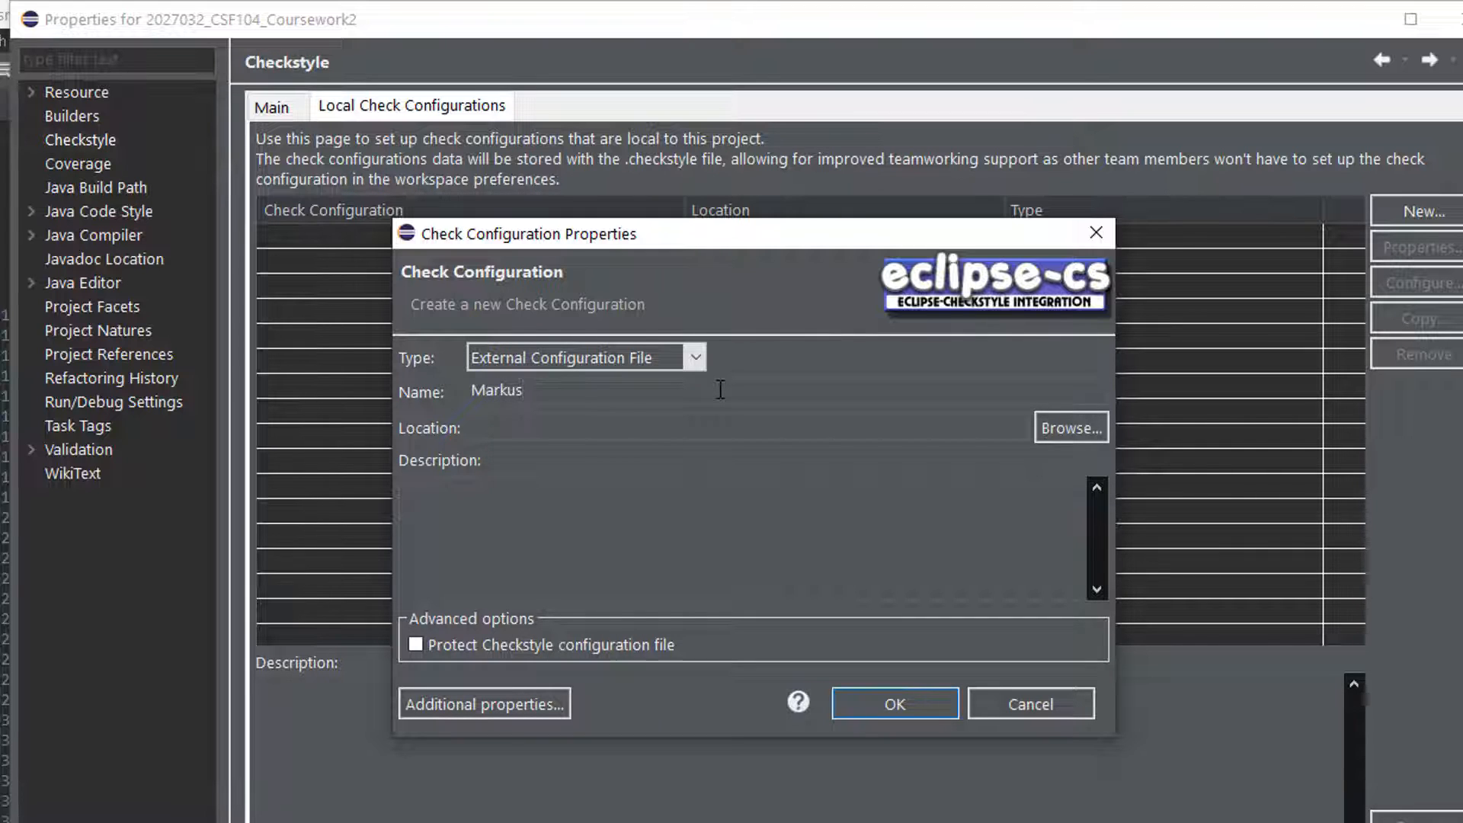
text(Checks)
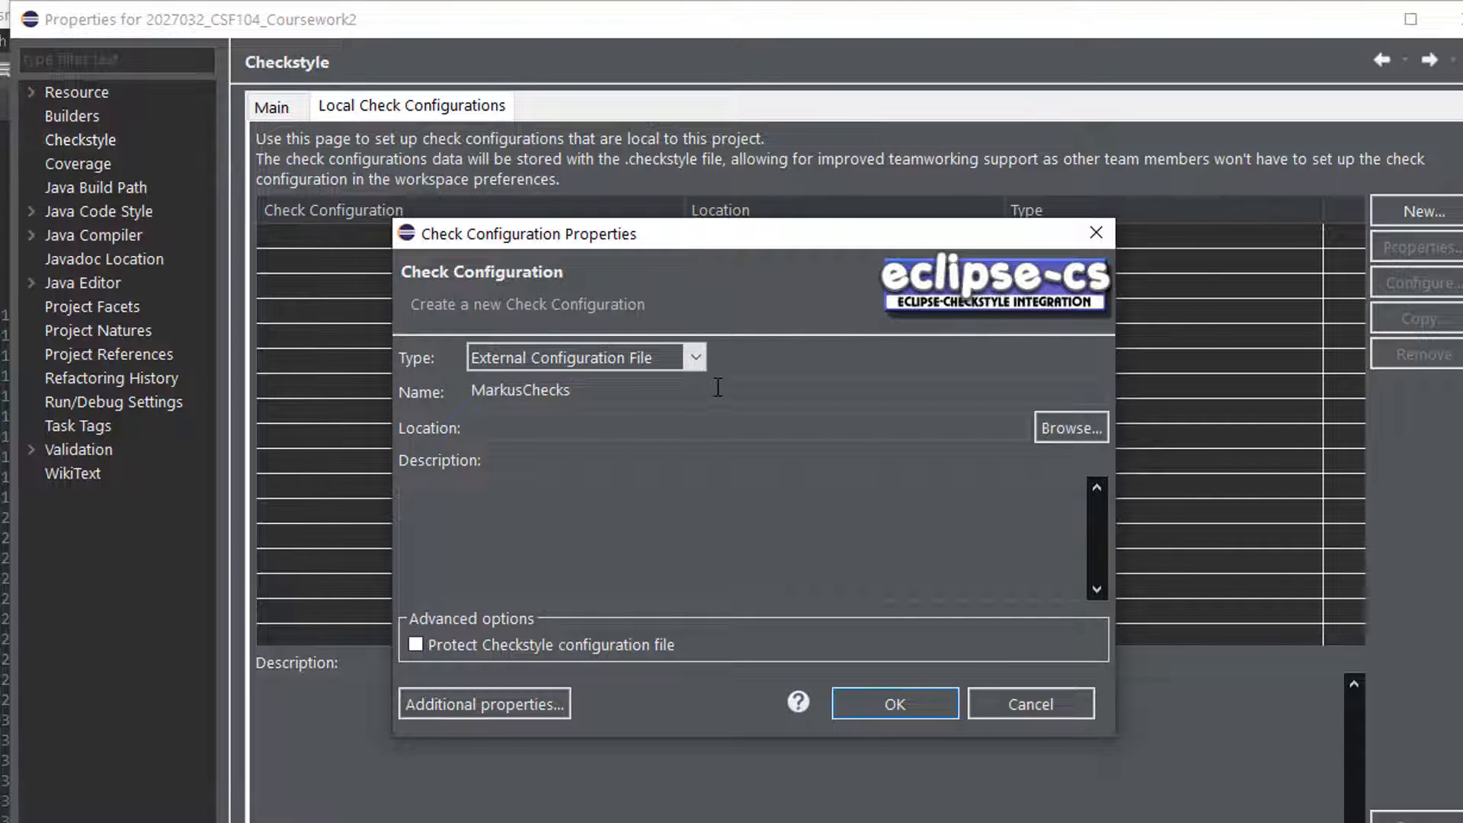
Point it at MarkusChecks.xml from Lab4, leave it unprotected and confirm with OK.
click(1070, 426)
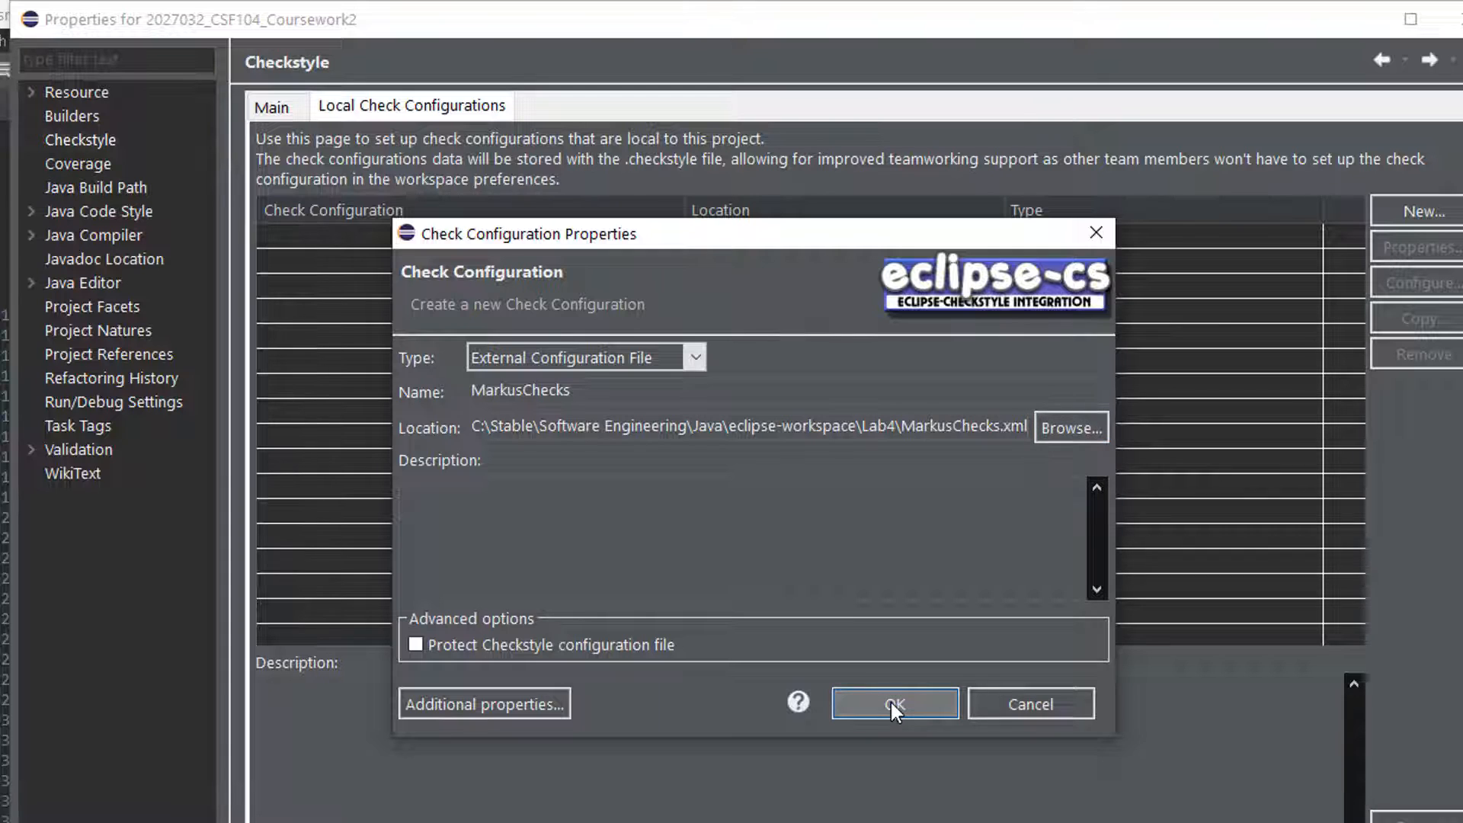
click(413, 643)
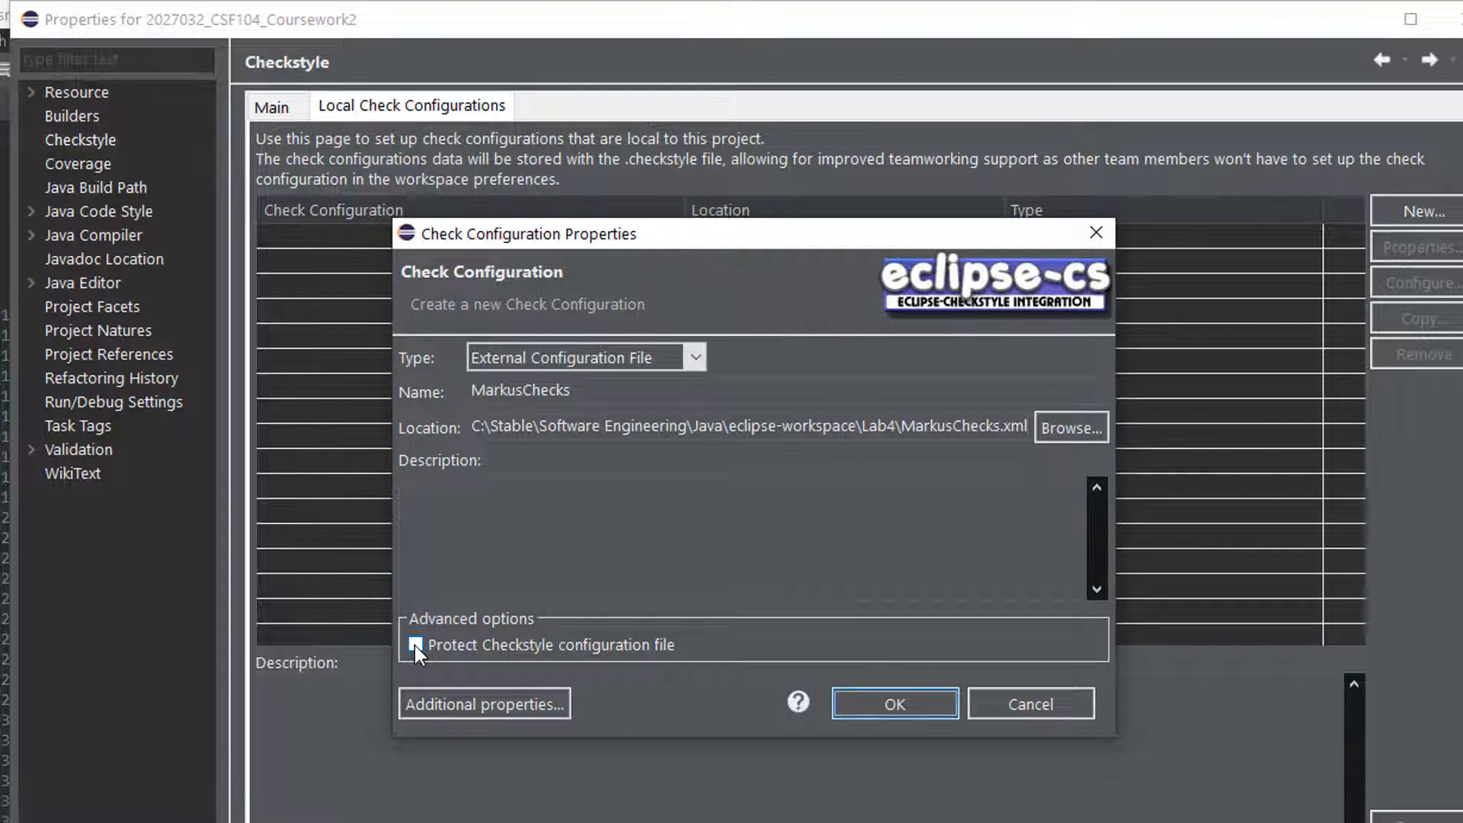
click(414, 643)
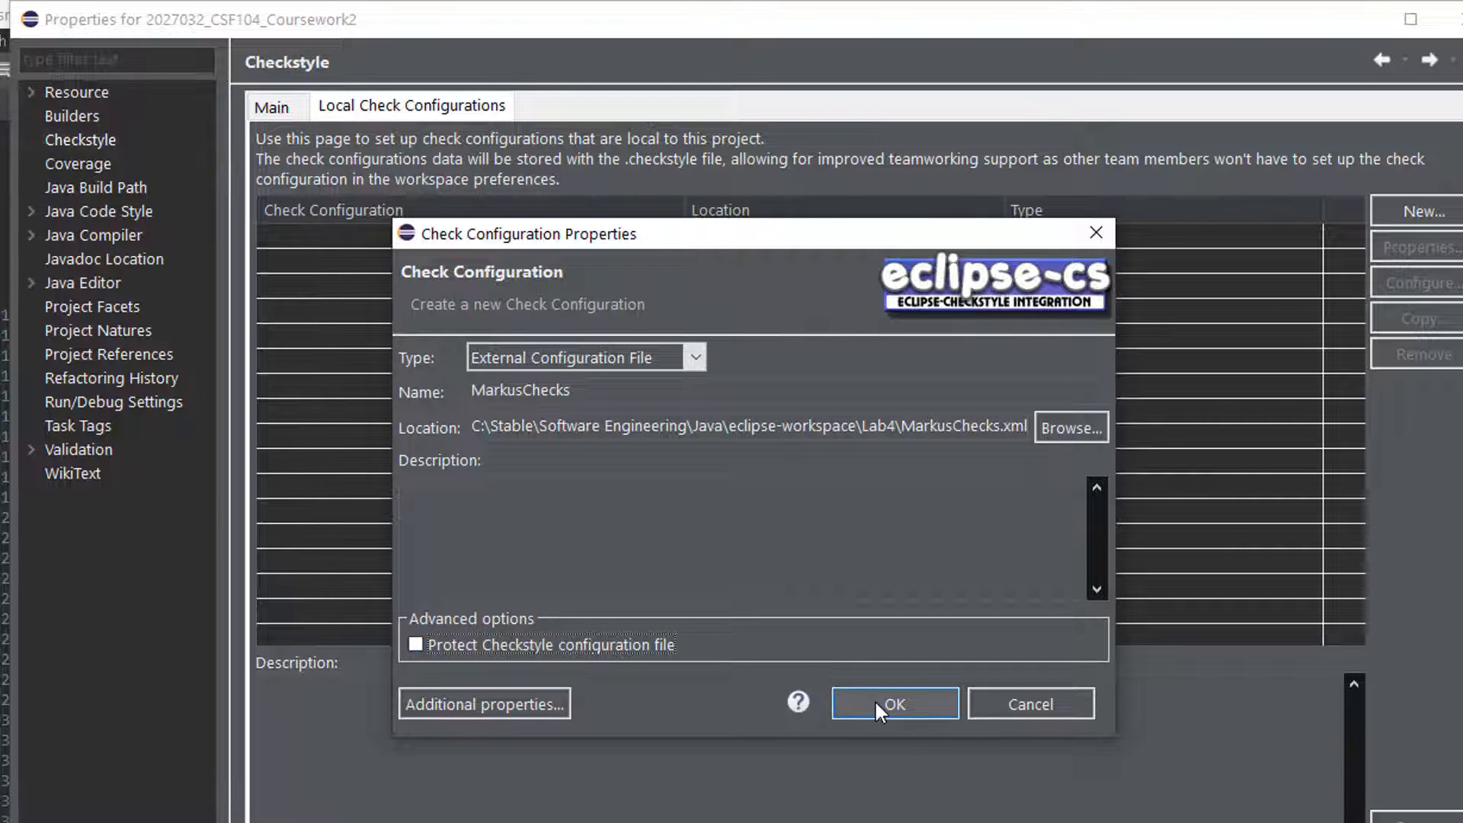
click(894, 704)
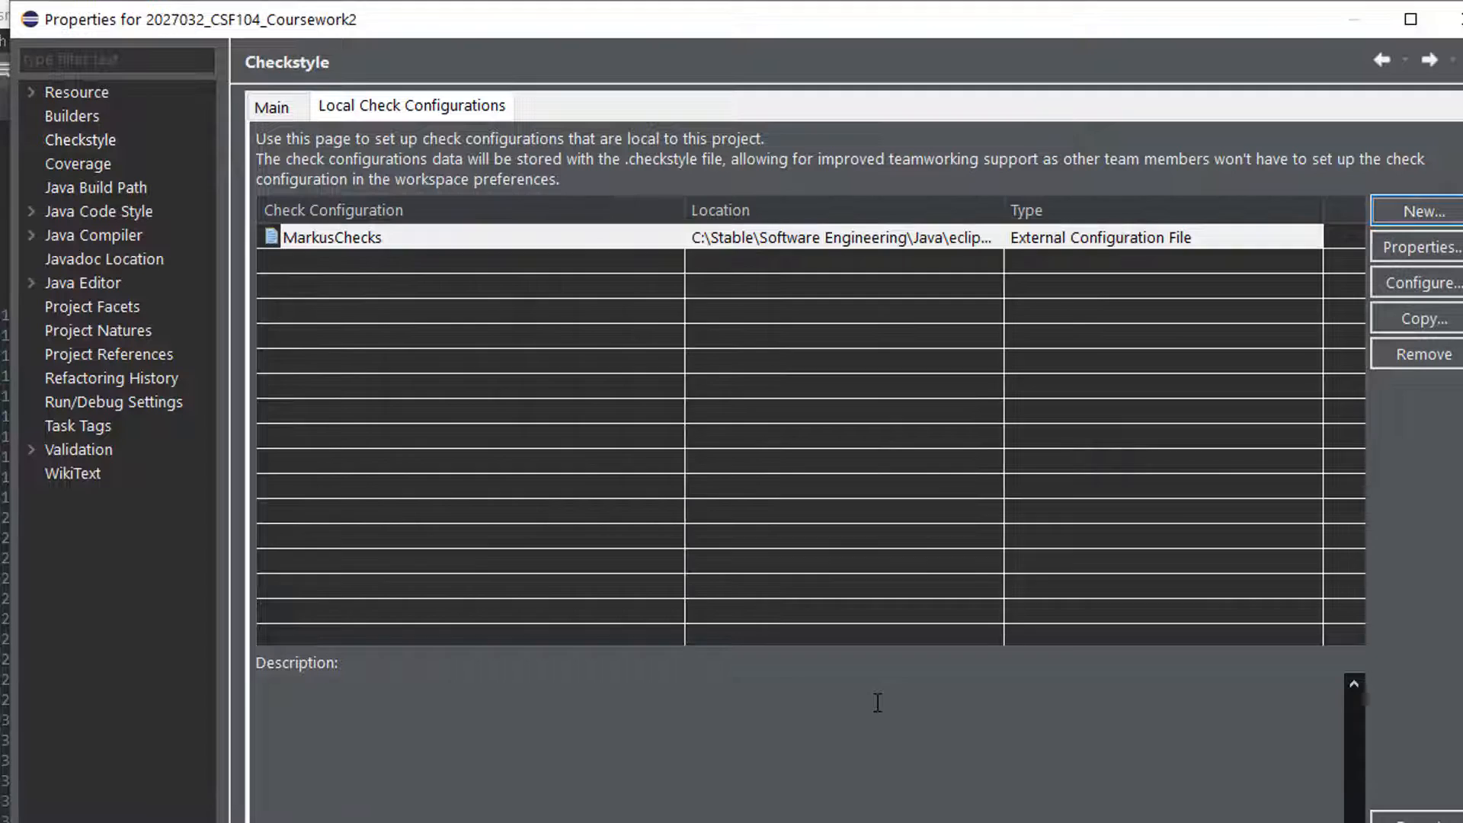
mouse_move(396, 167)
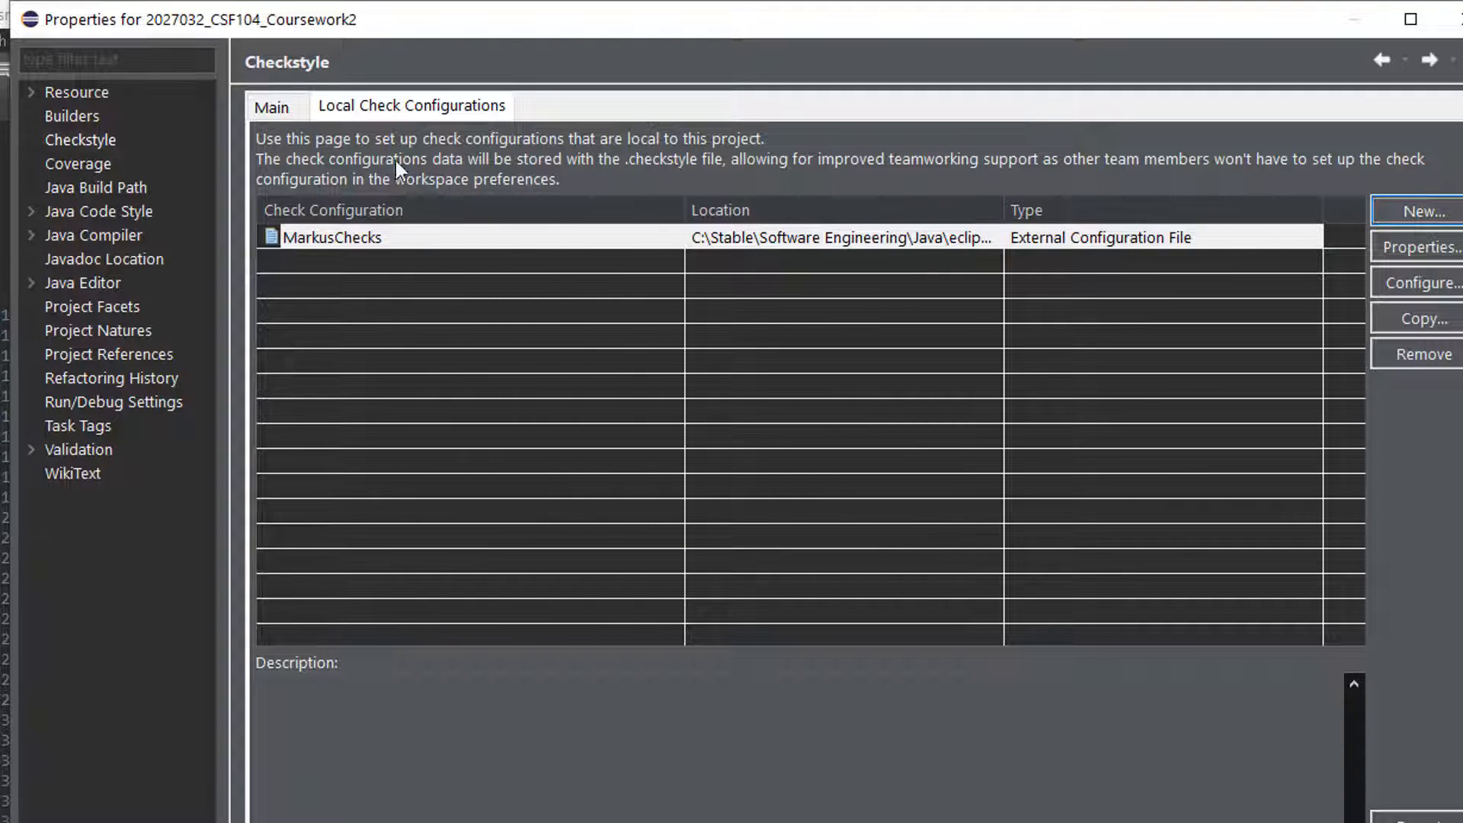
Select 'MarkusChecks - (Local)' as the project's configuration, apply and close, and rebuild.
click(271, 105)
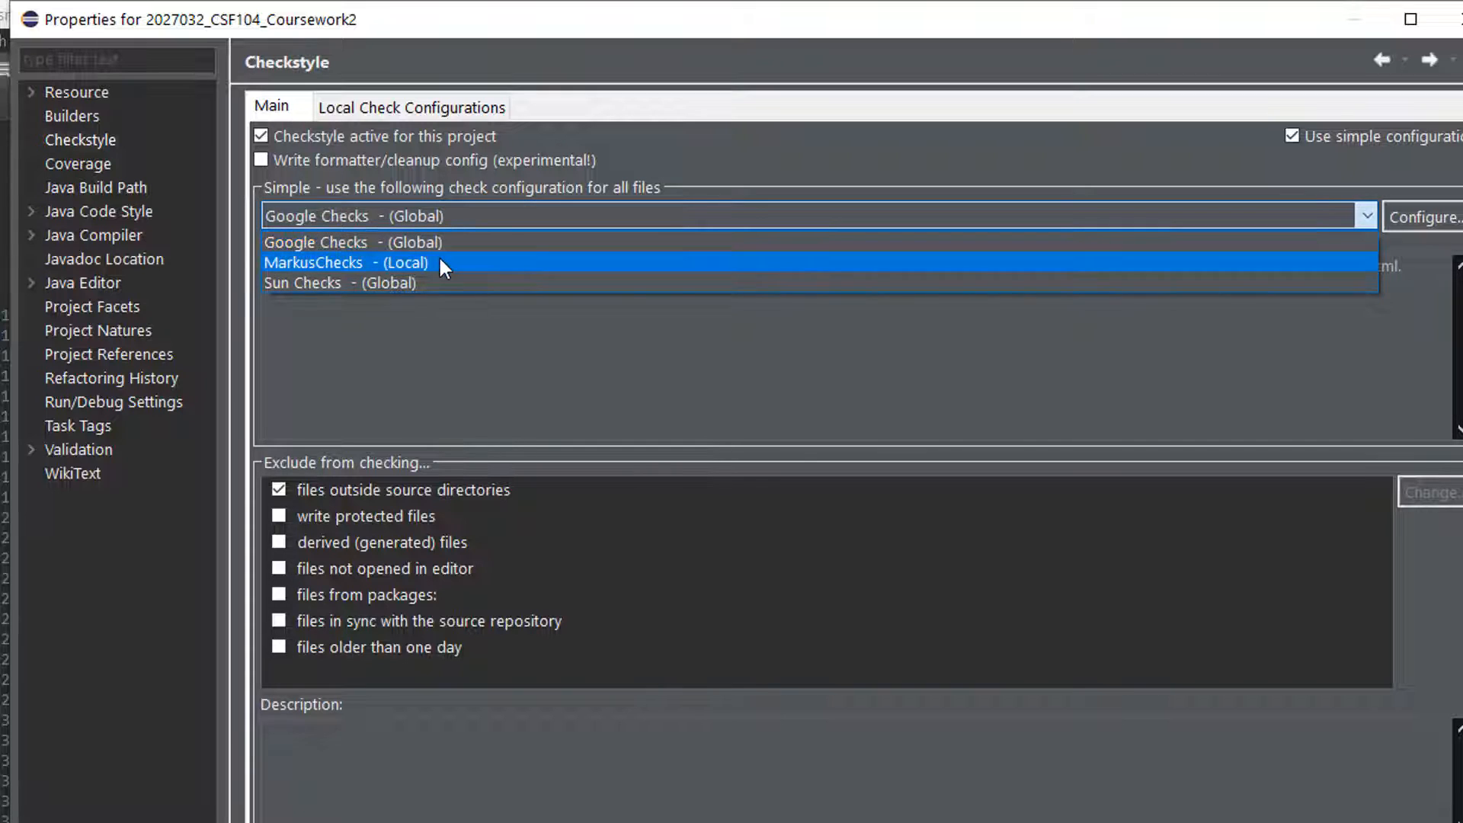
click(346, 262)
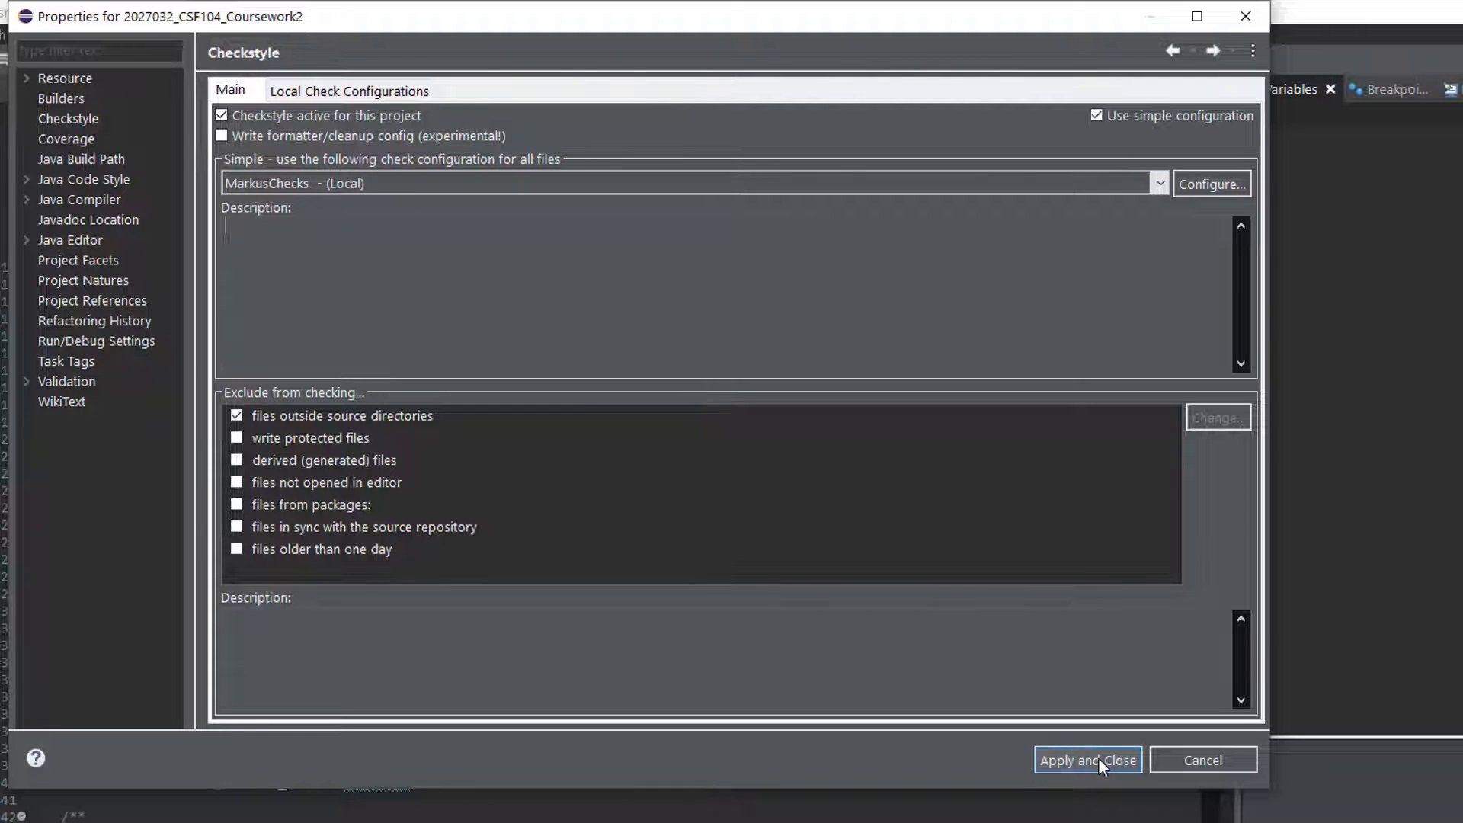
click(1087, 759)
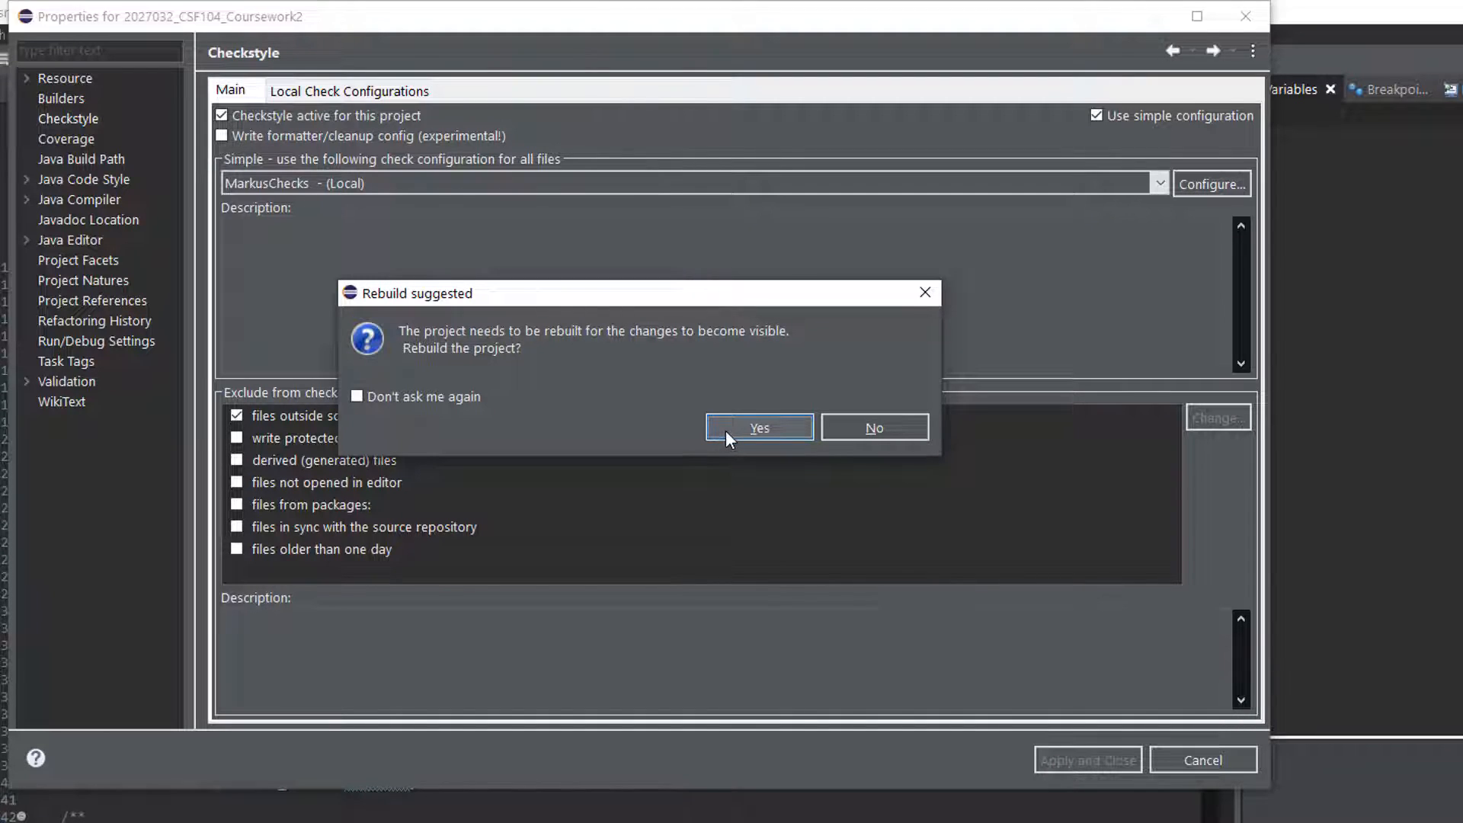
click(759, 426)
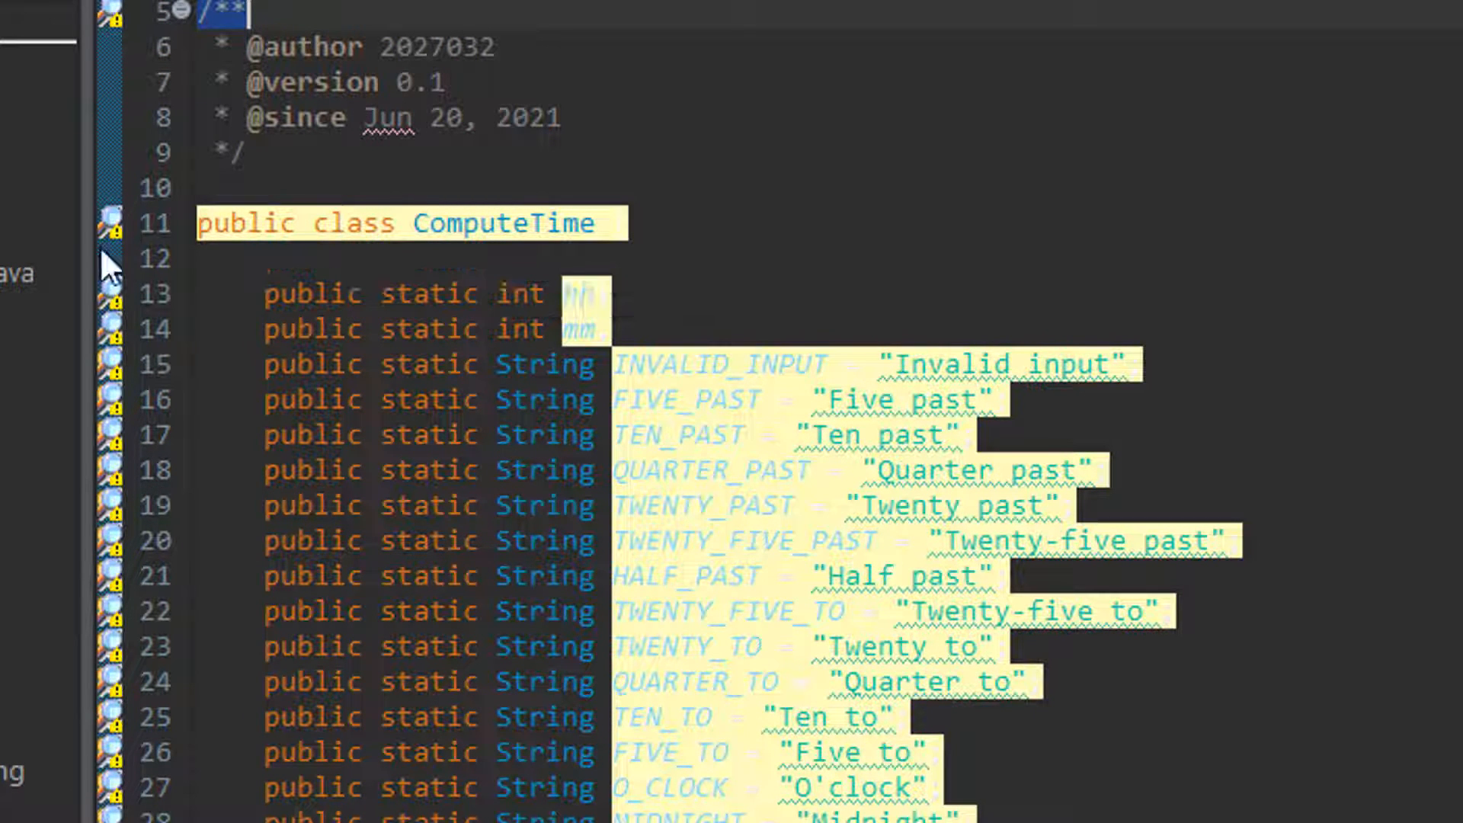
mouse_move(149, 369)
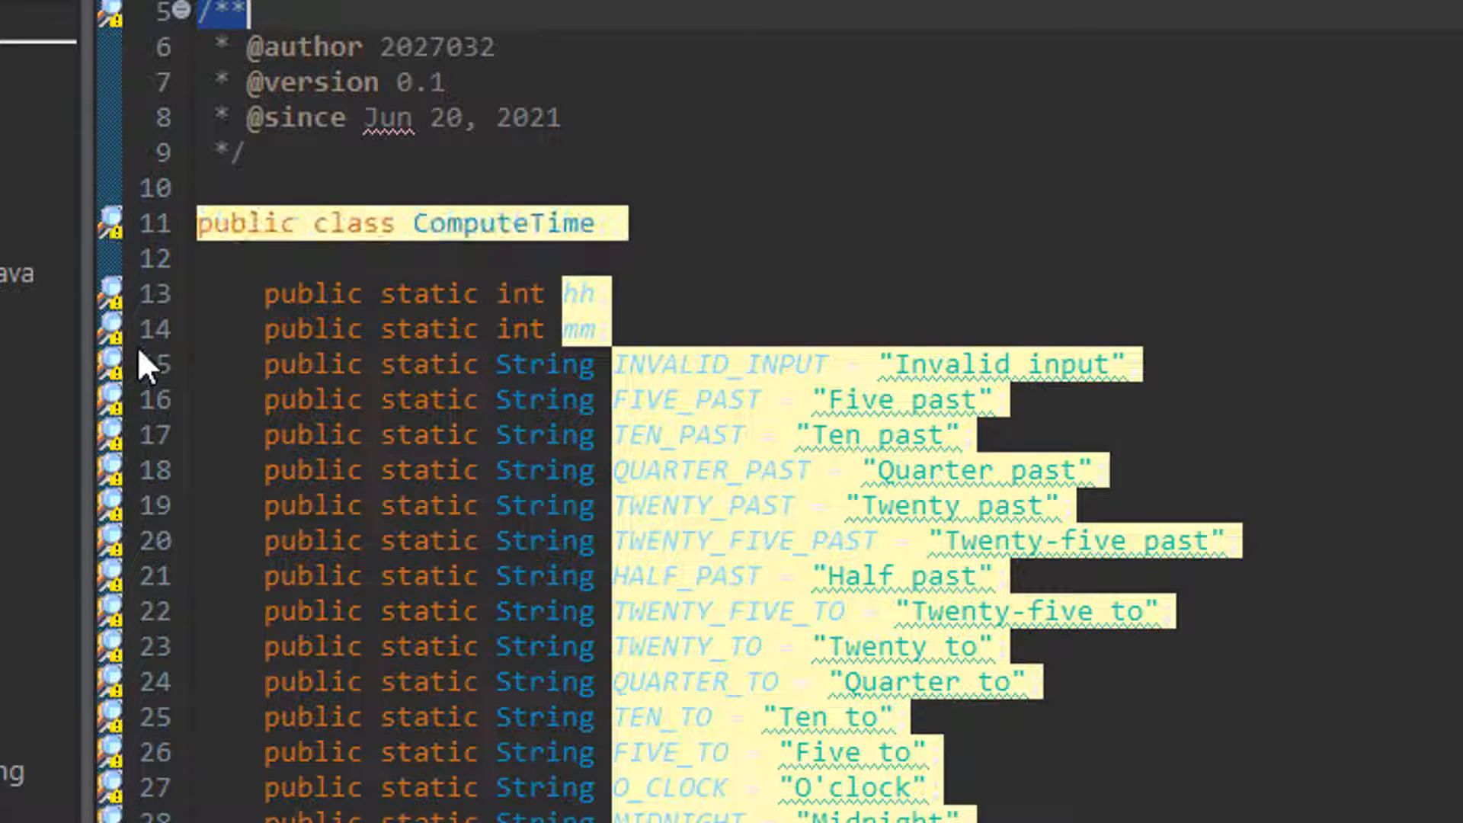
mouse_move(110, 365)
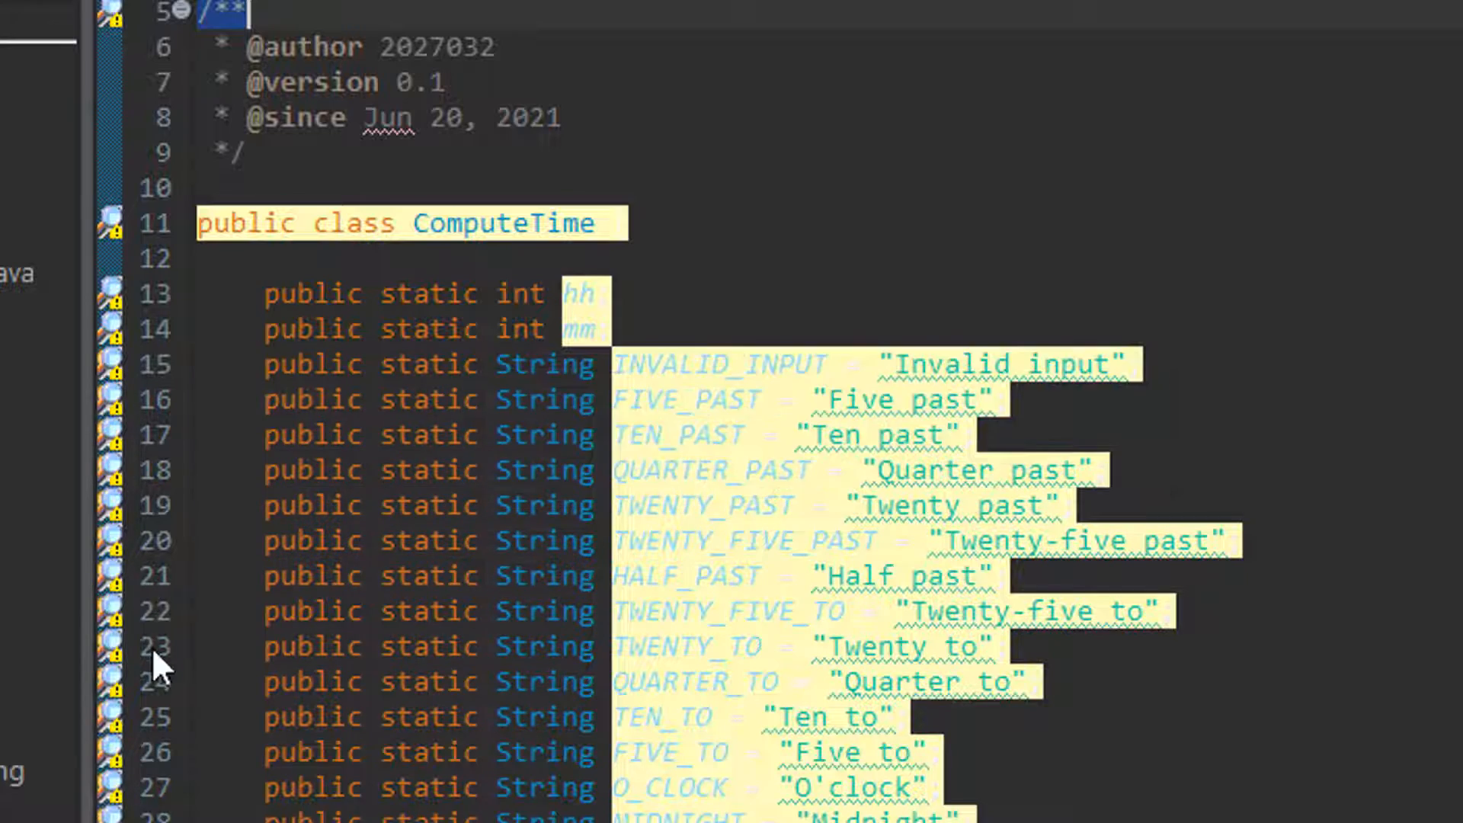
Scroll through ComputeTime.java to review the flagged Checkstyle warnings.
scroll(down, 3)
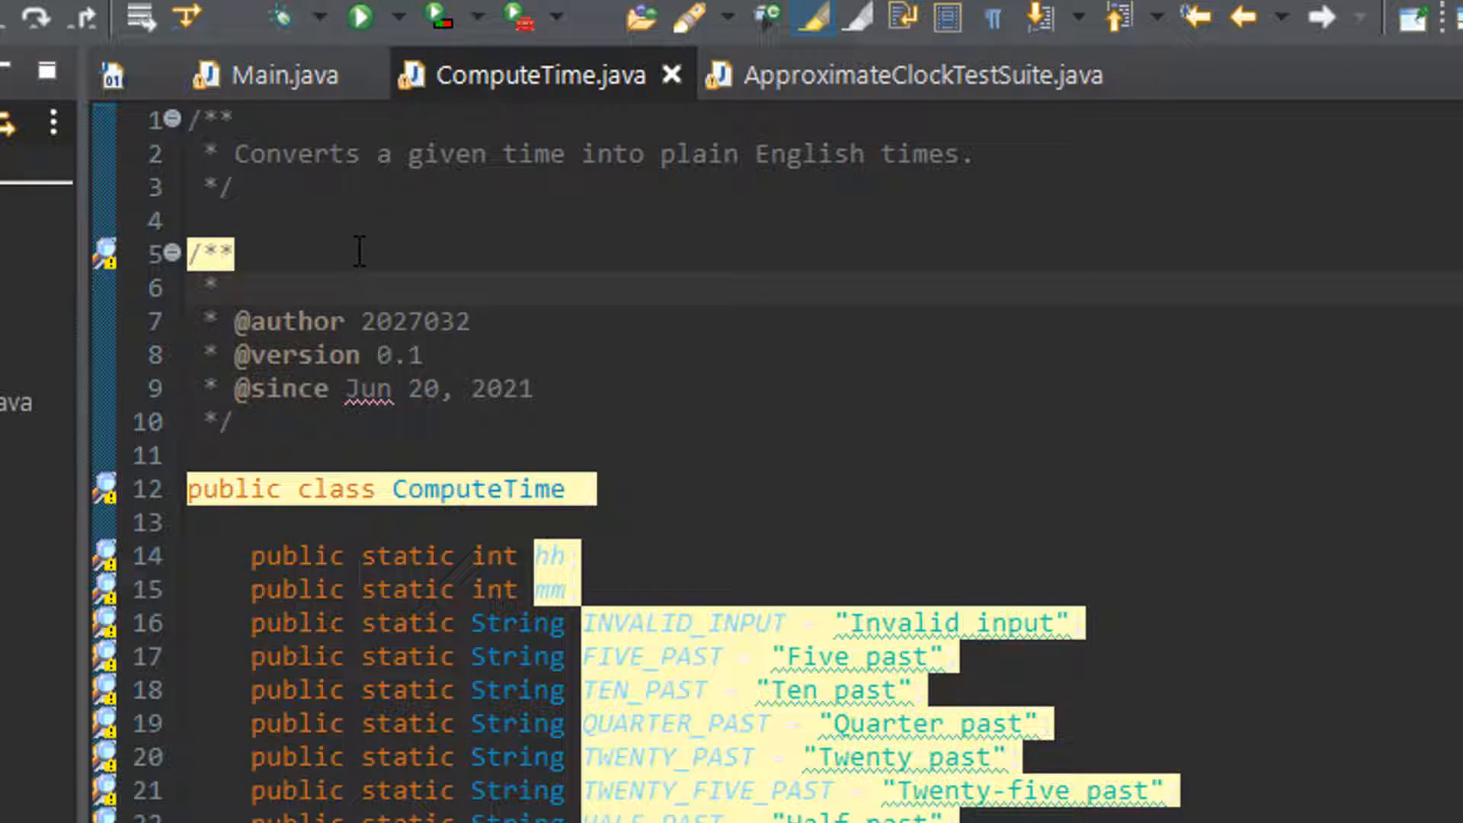
Write 'This is a description.' into the ComputeTime class Javadoc.
text(This is a)
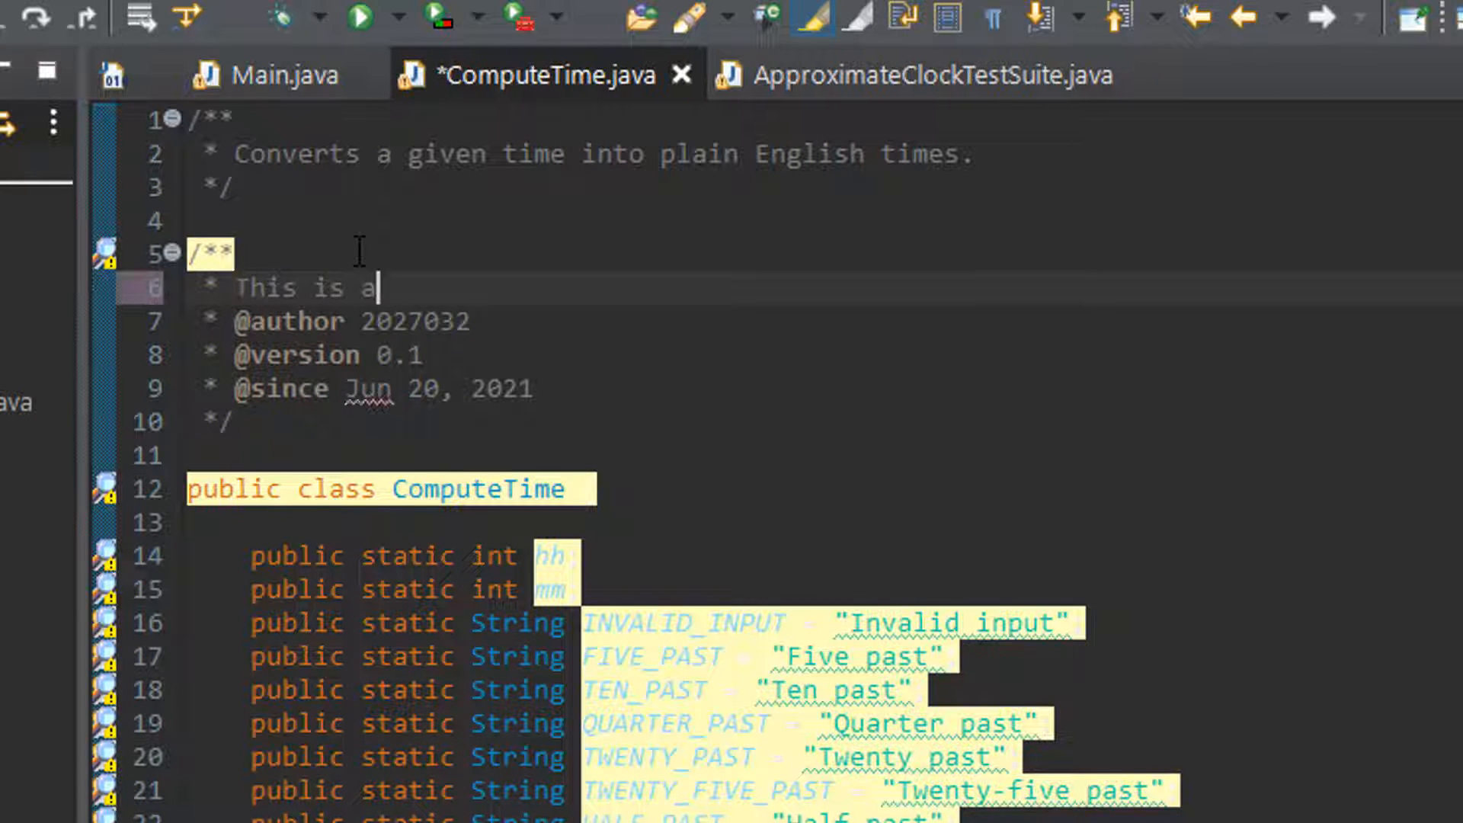
text(description)
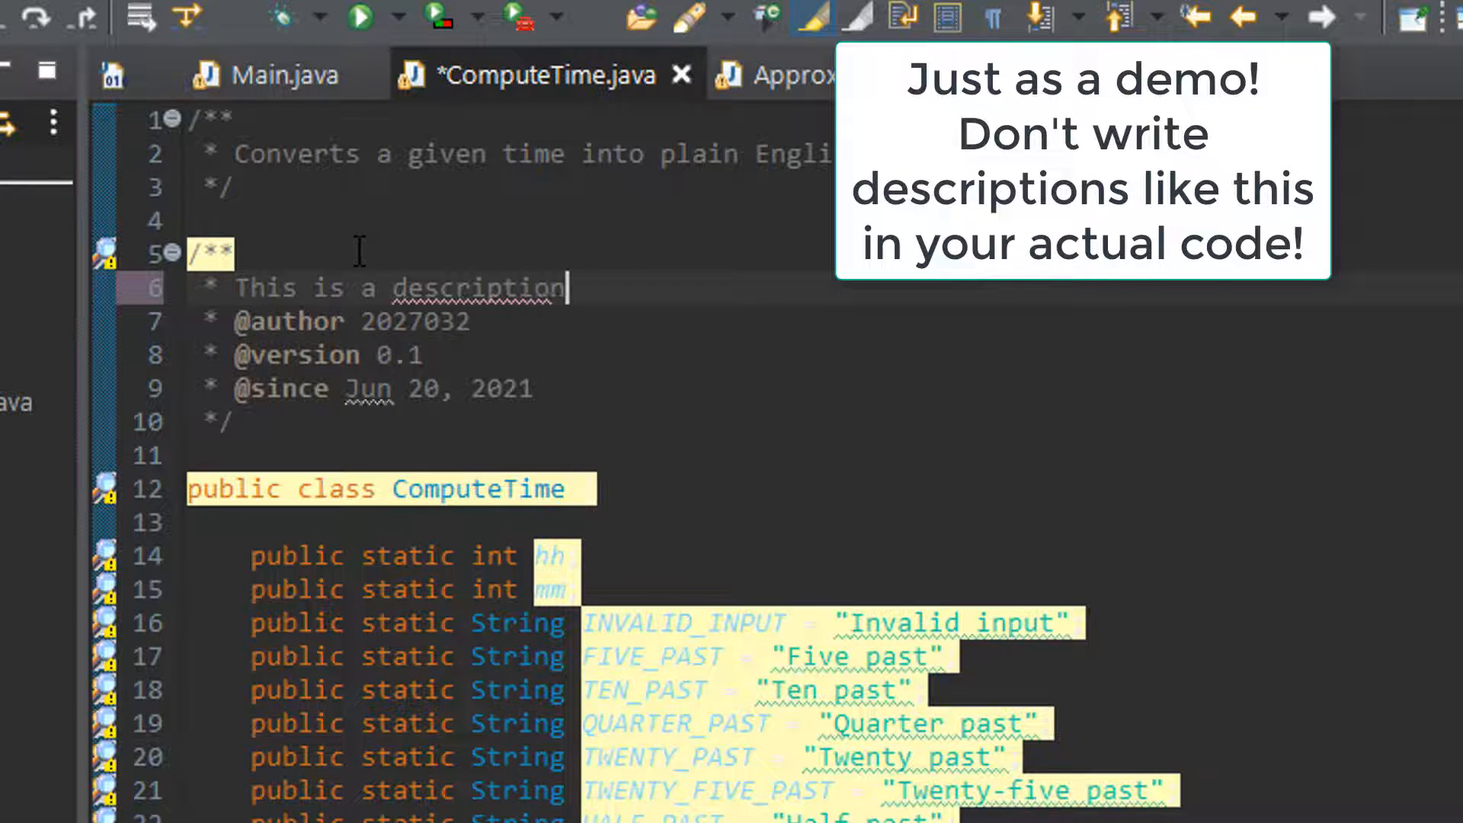
text(.)
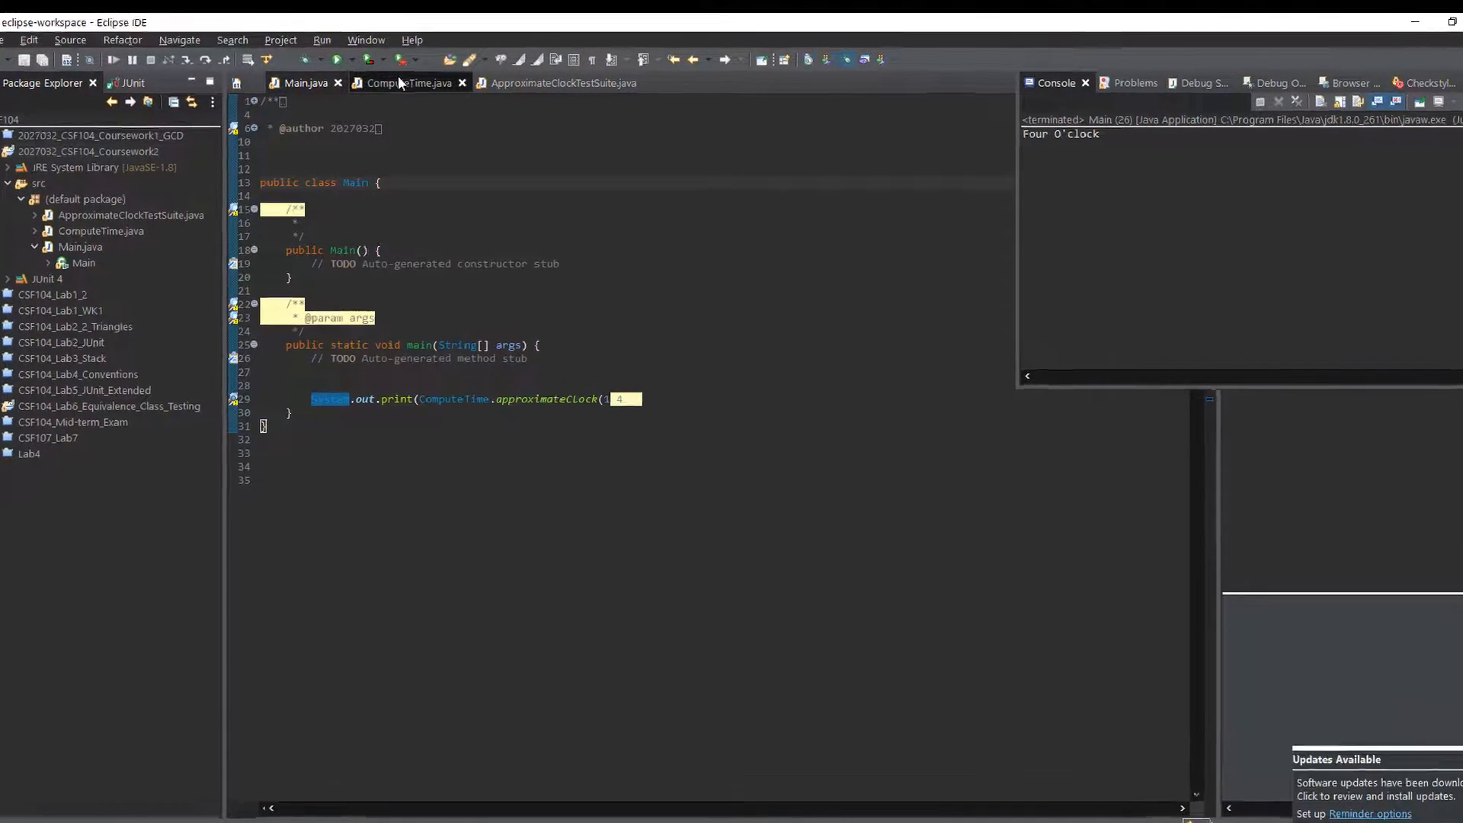
Return to the ComputeTime.java editor to see the Javadoc violation cleared.
click(408, 82)
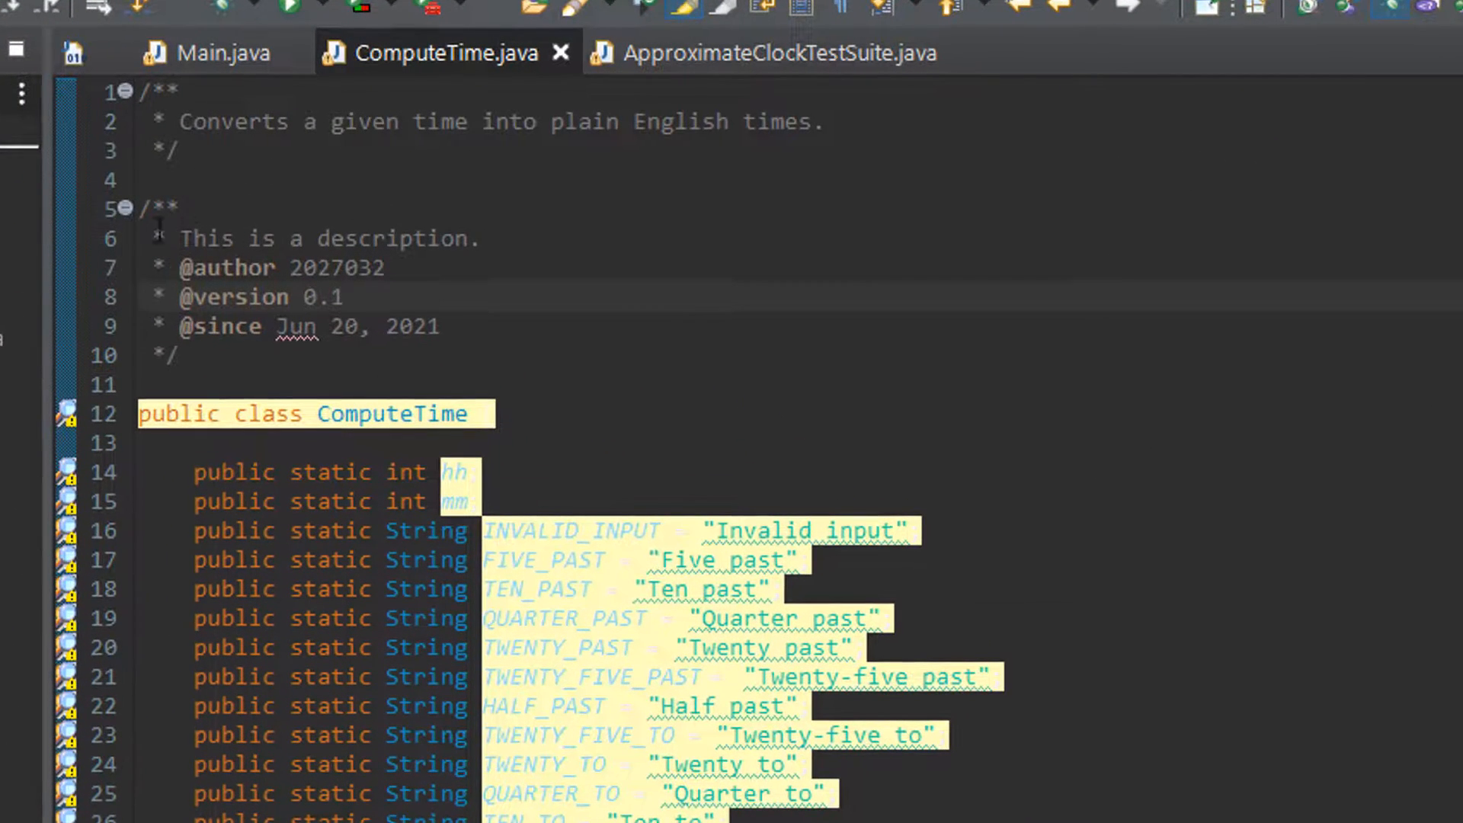